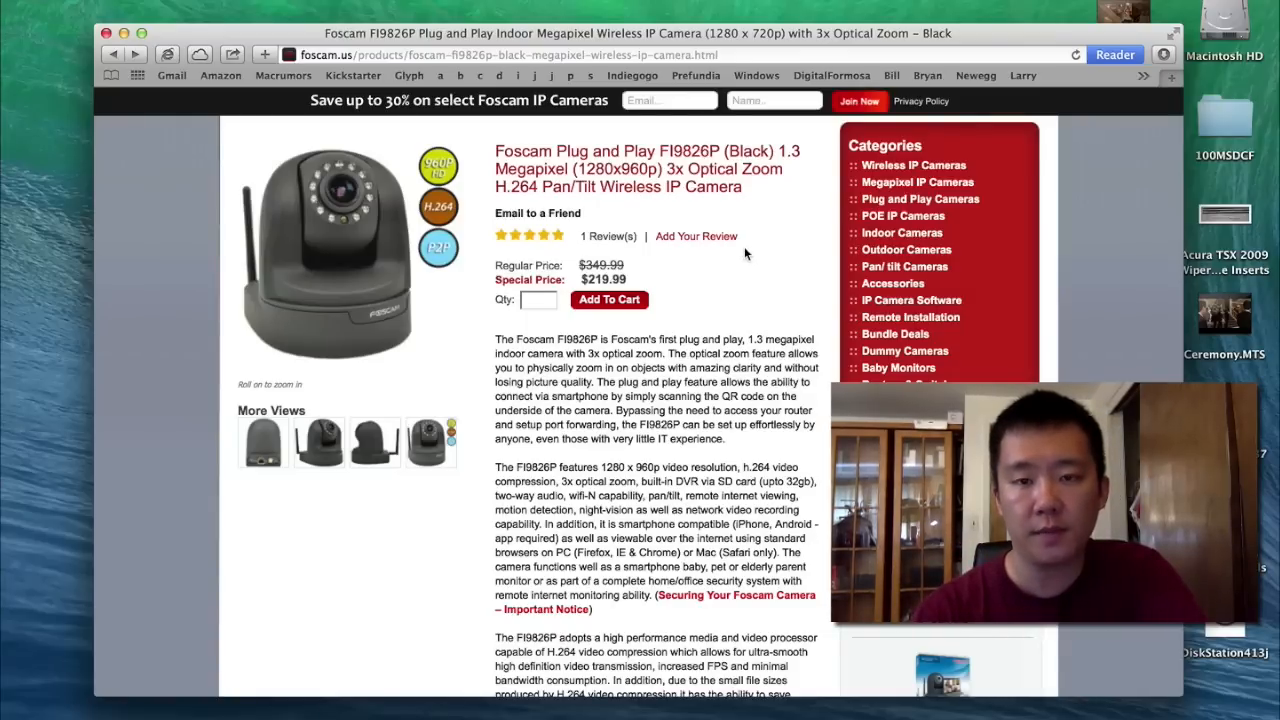
Scroll the foscam.us page showing the IP Camera Tool downloads for Windows and Mac
scroll(up, 3)
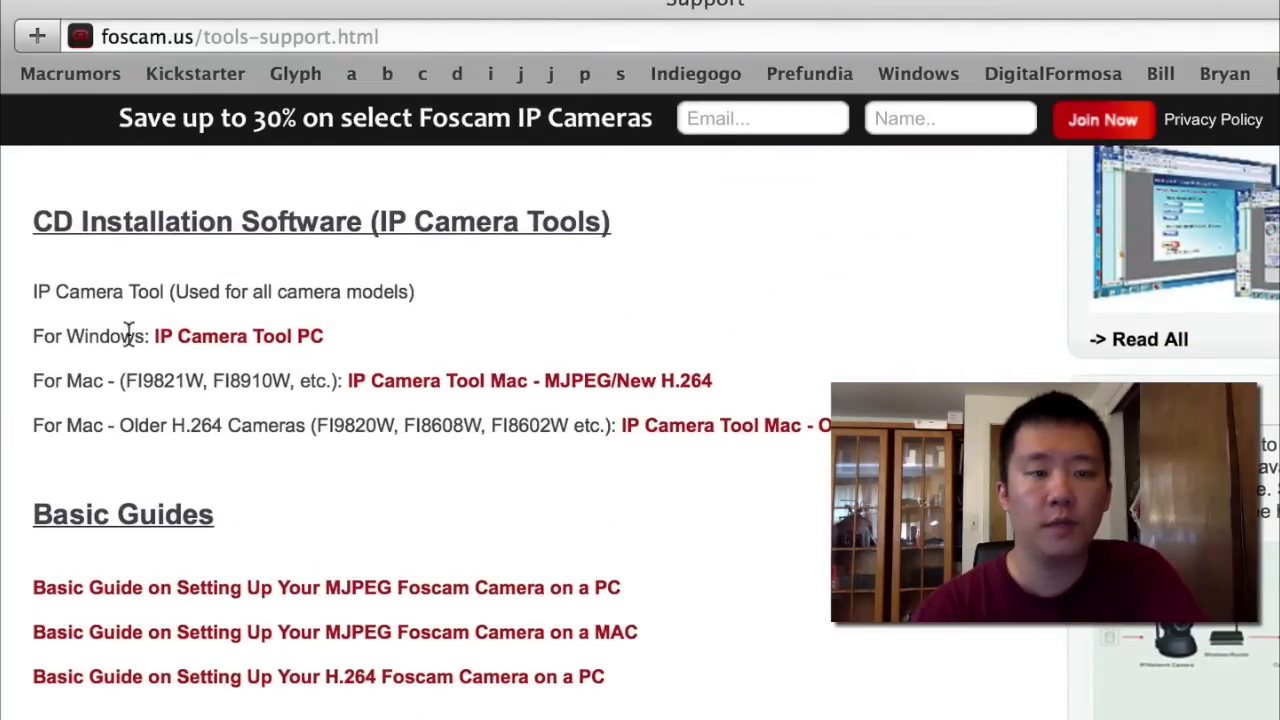
mouse_move(568, 330)
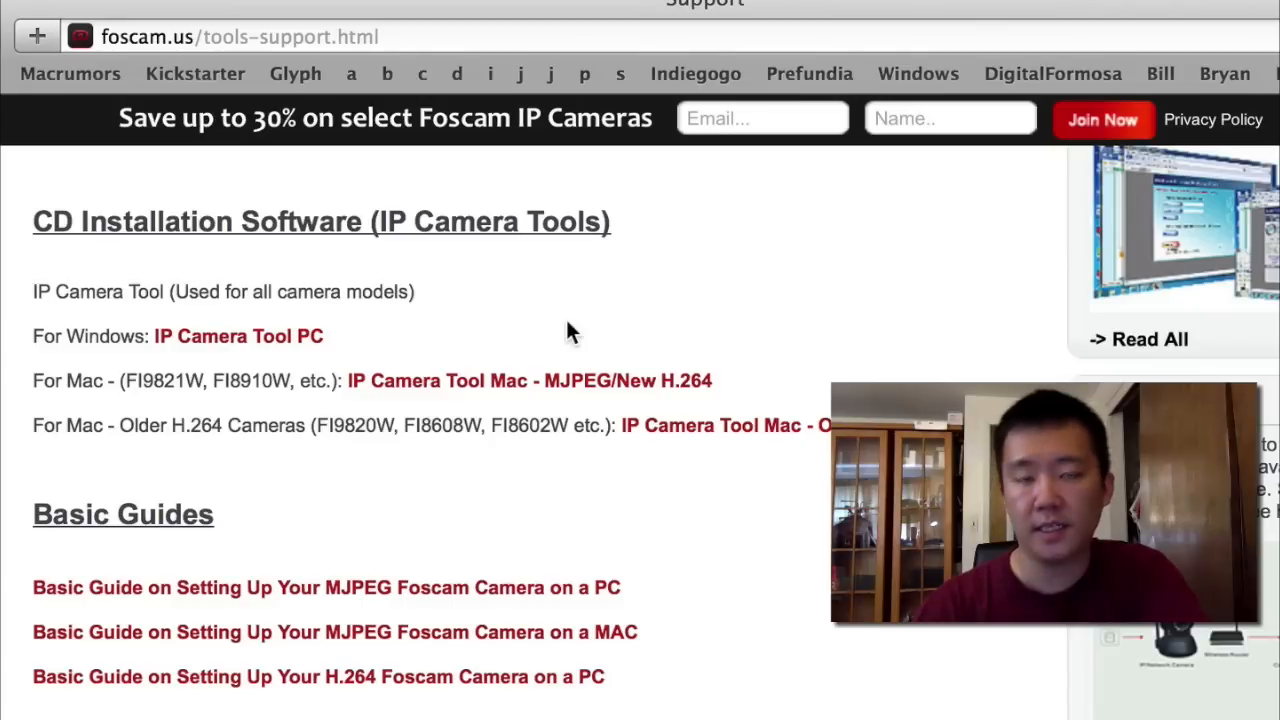
mouse_move(490, 362)
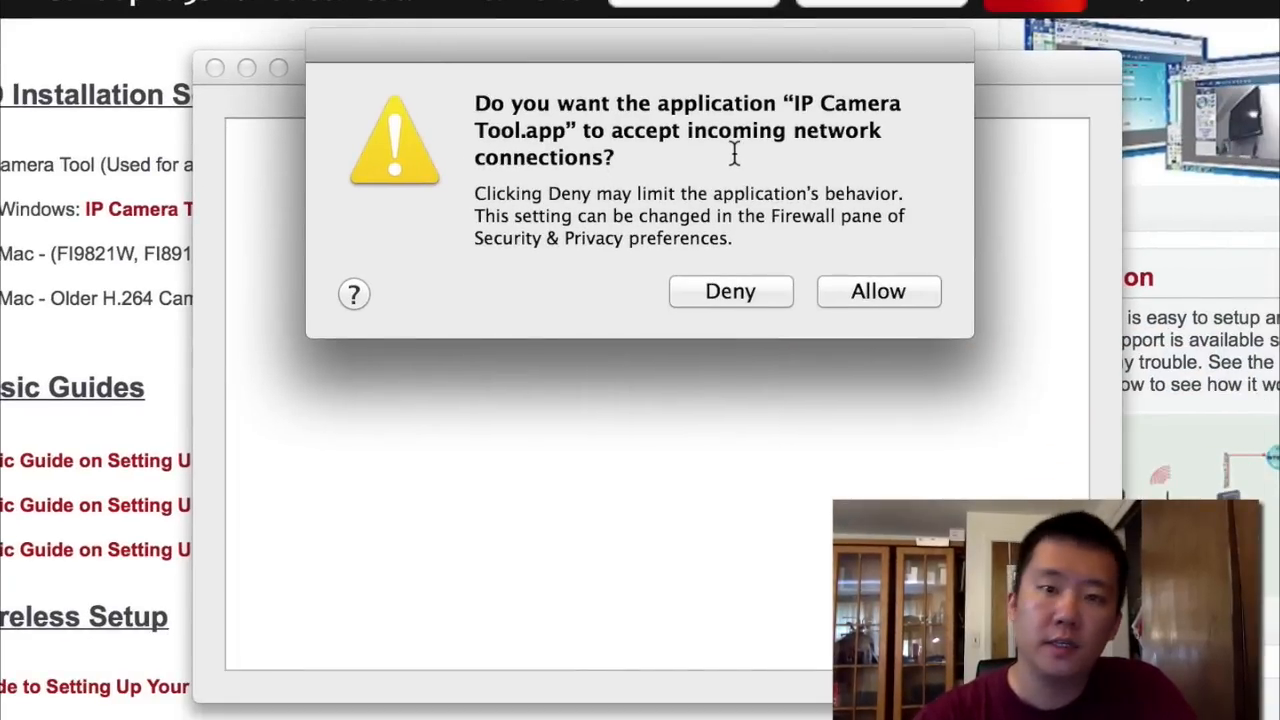
mouse_move(773, 180)
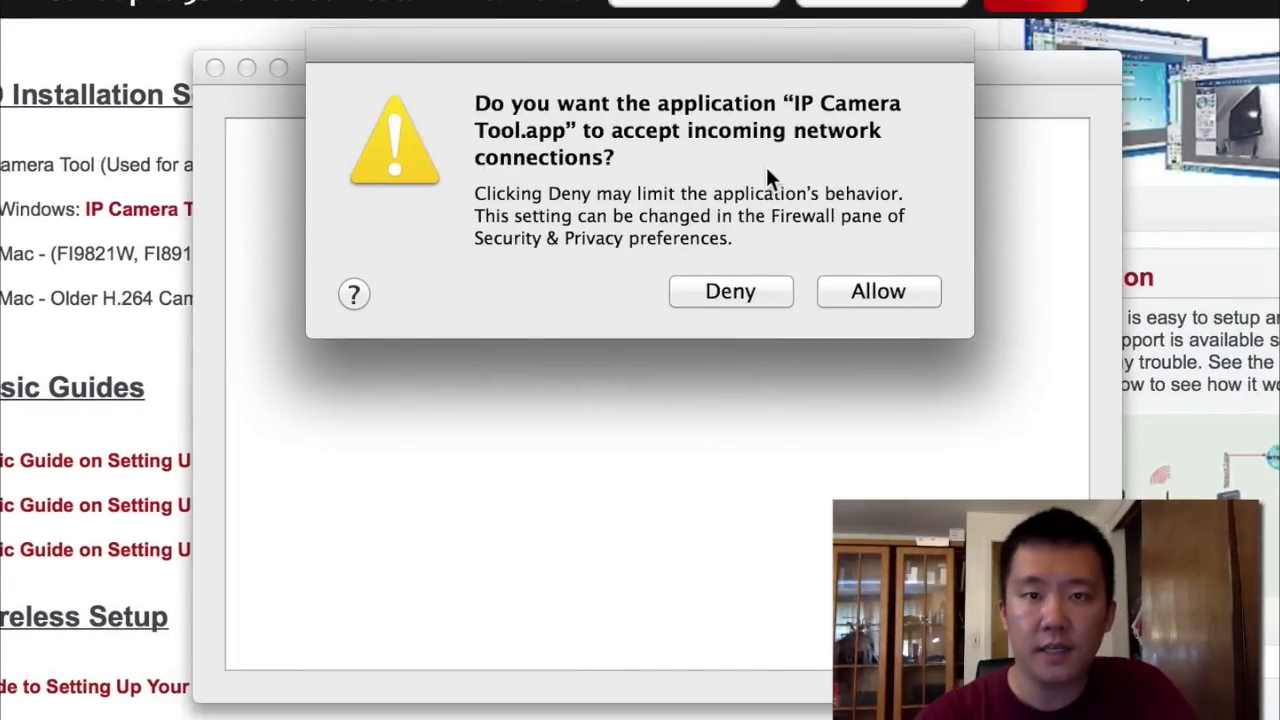
Allow IP Camera Tool to accept incoming network connections
click(878, 291)
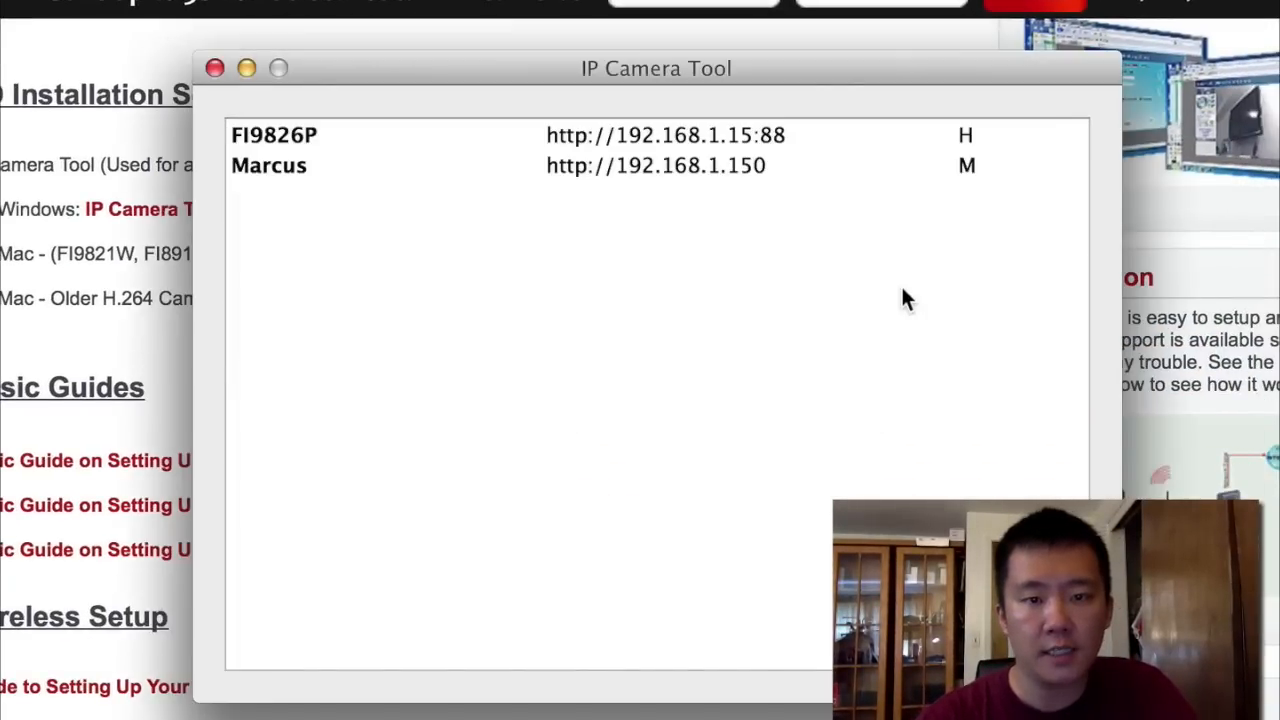
mouse_move(333, 200)
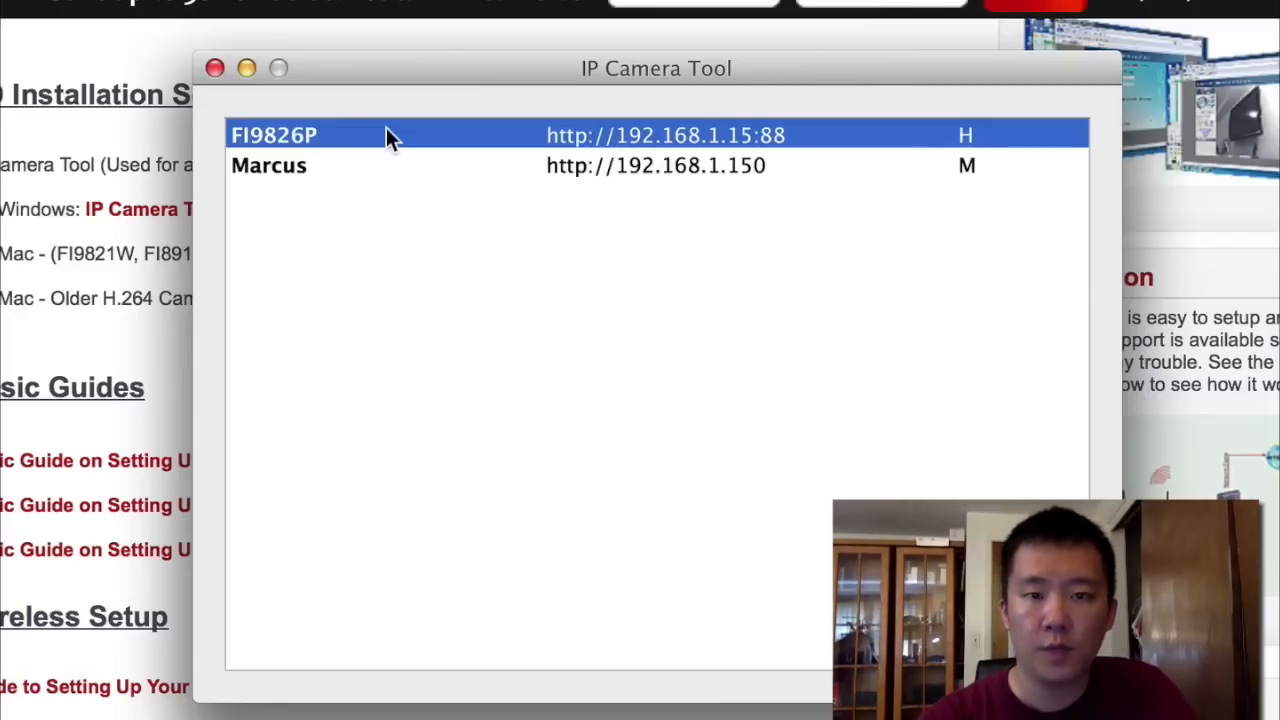
mouse_move(370, 128)
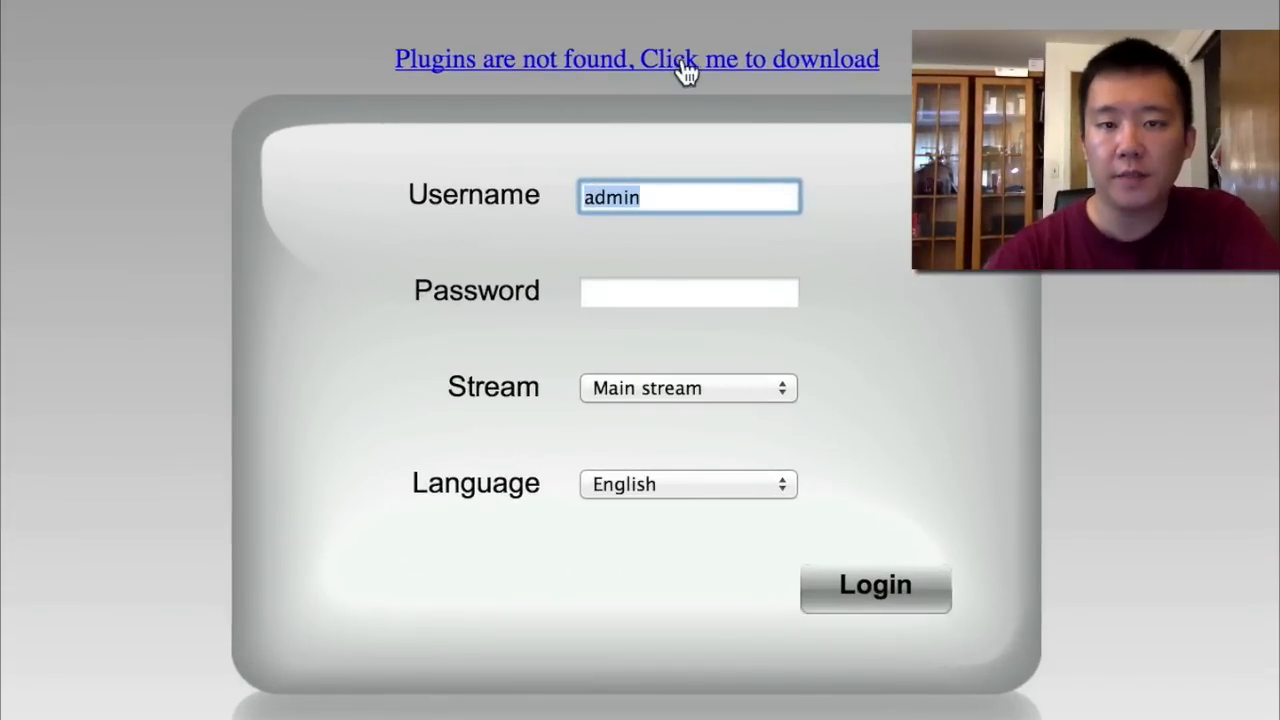
mouse_move(698, 5)
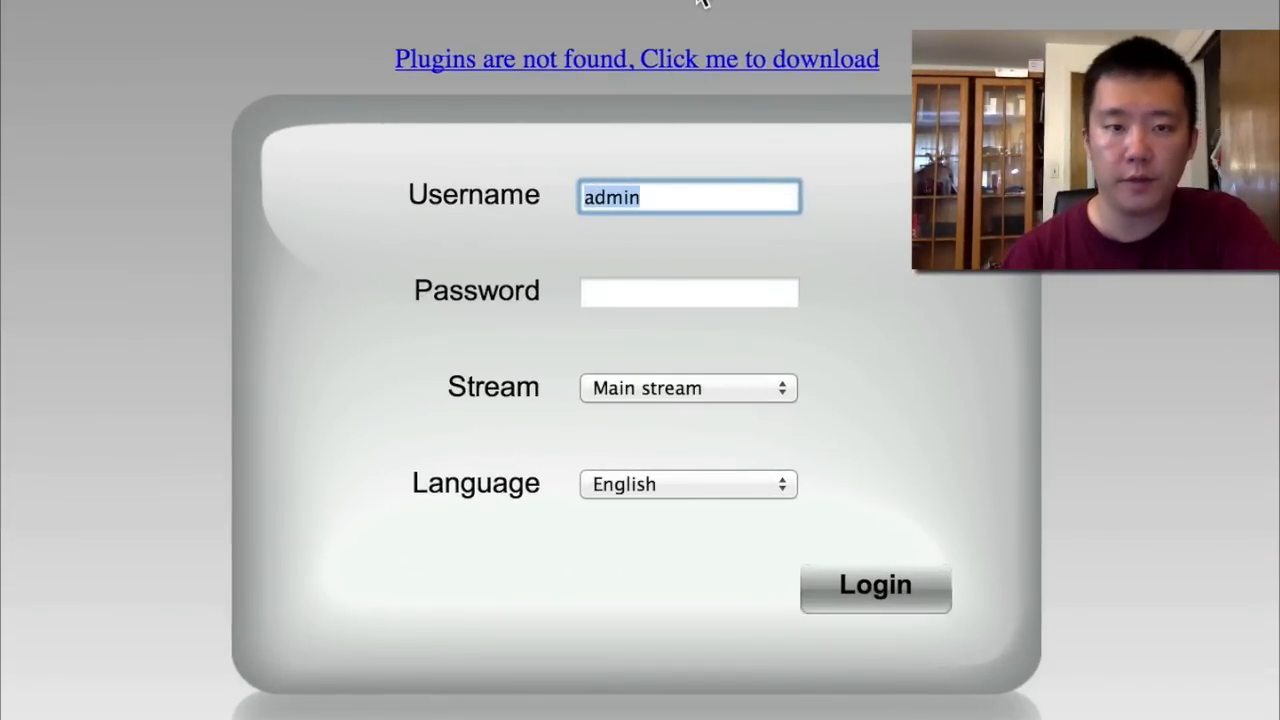
mouse_move(495, 80)
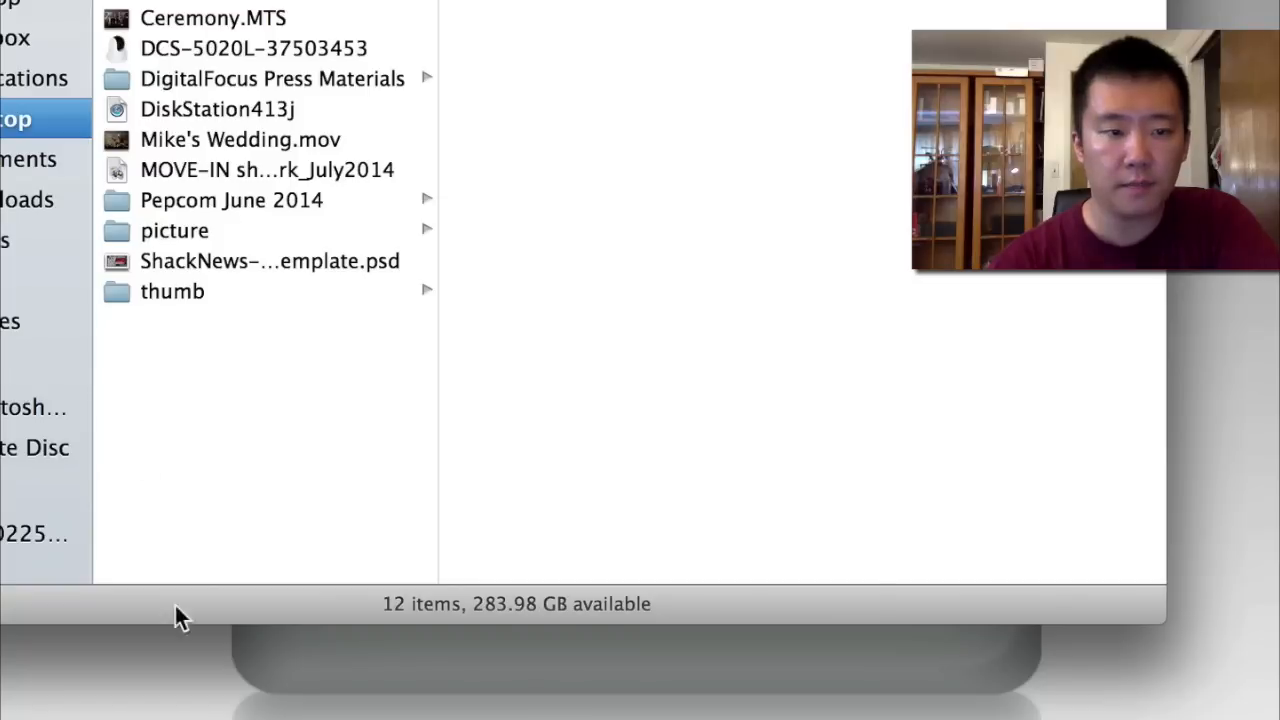
Open plugins.pkg from Downloads, confirming the unidentified-developer warning
click(30, 199)
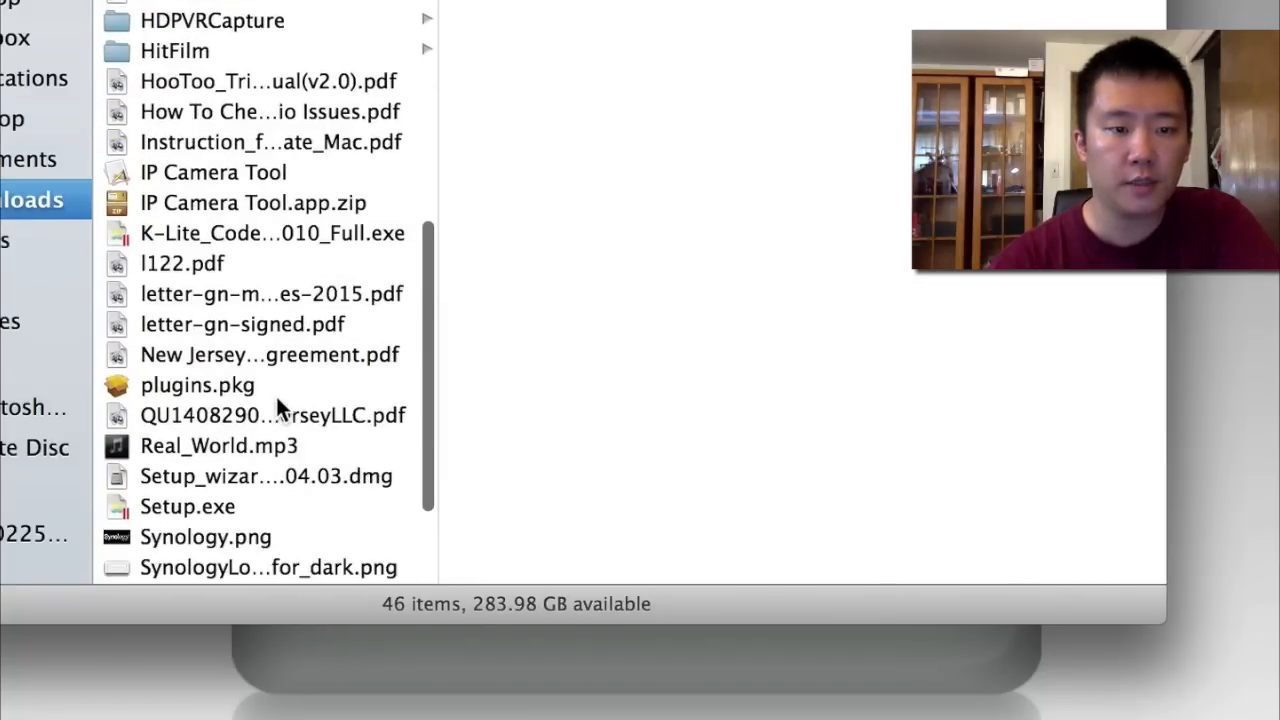
click(197, 385)
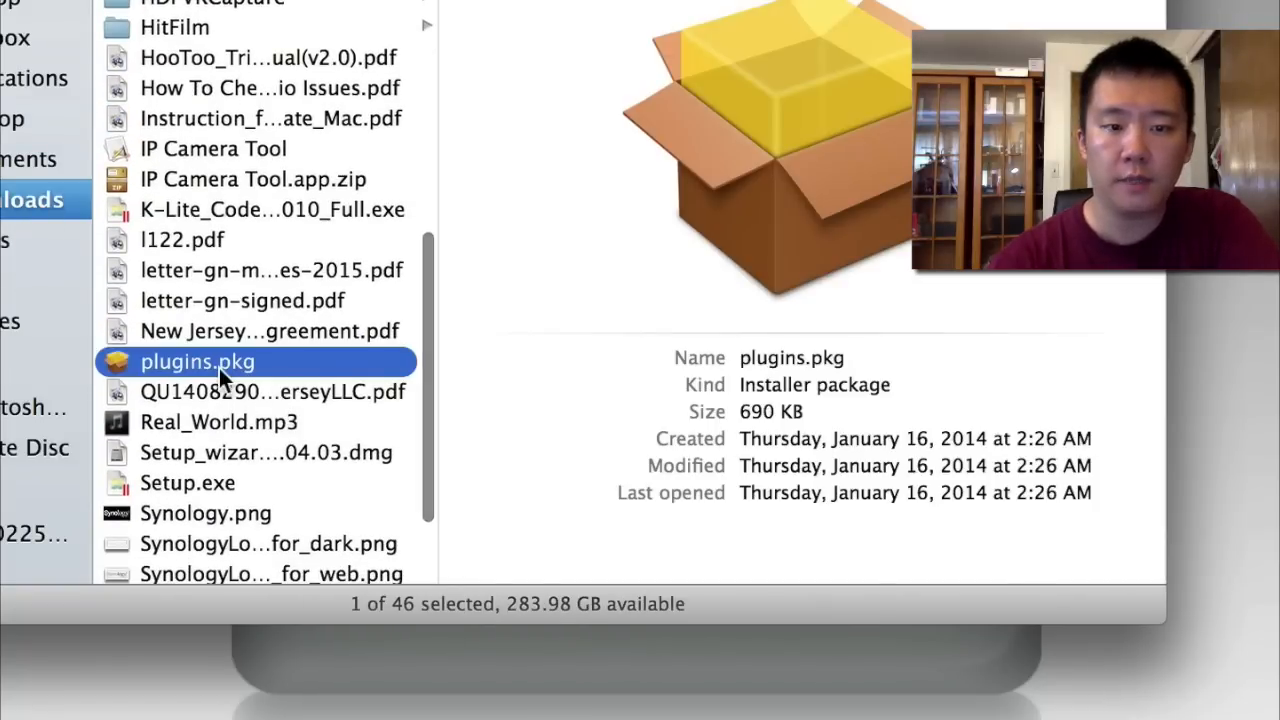
mouse_move(92, 364)
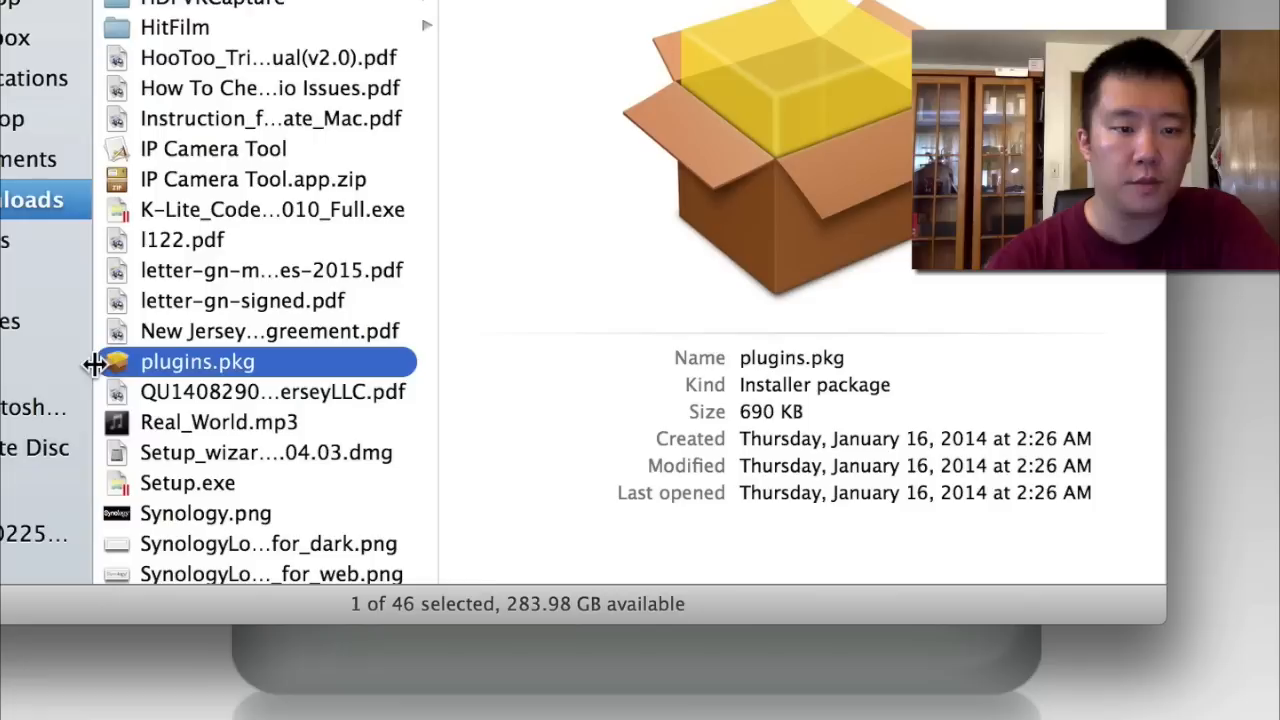
right_click(198, 362)
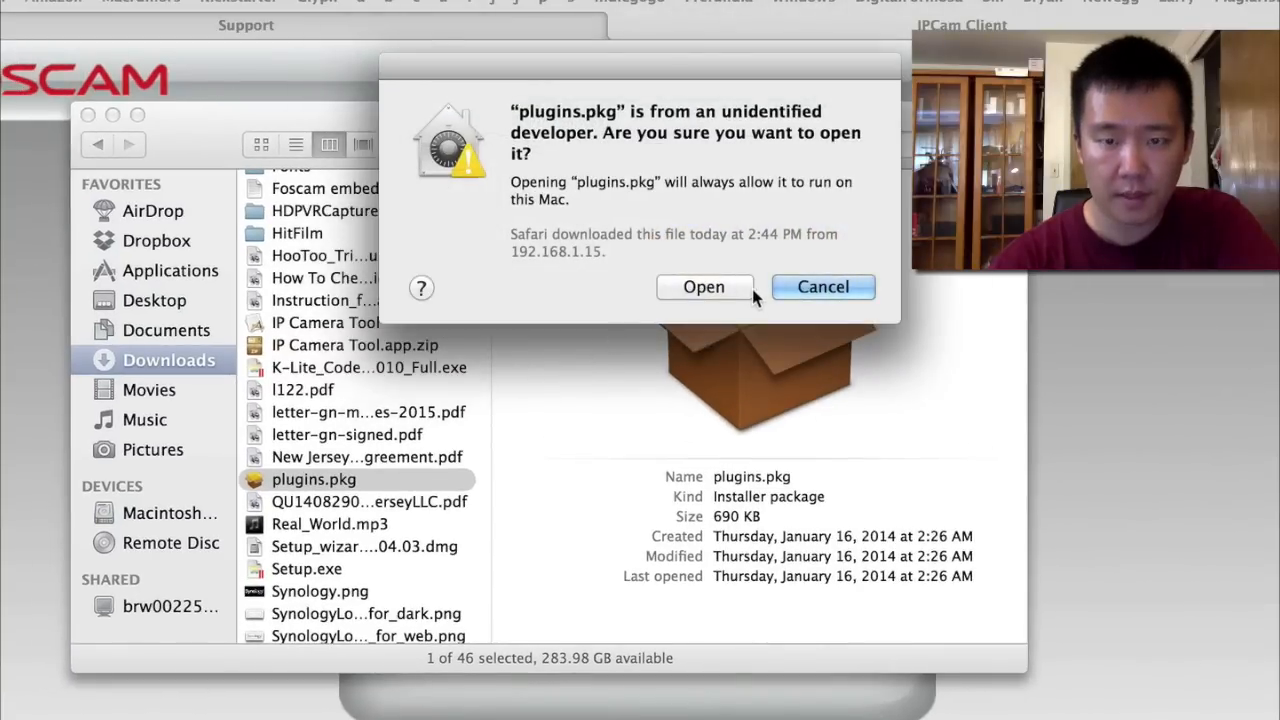
click(704, 287)
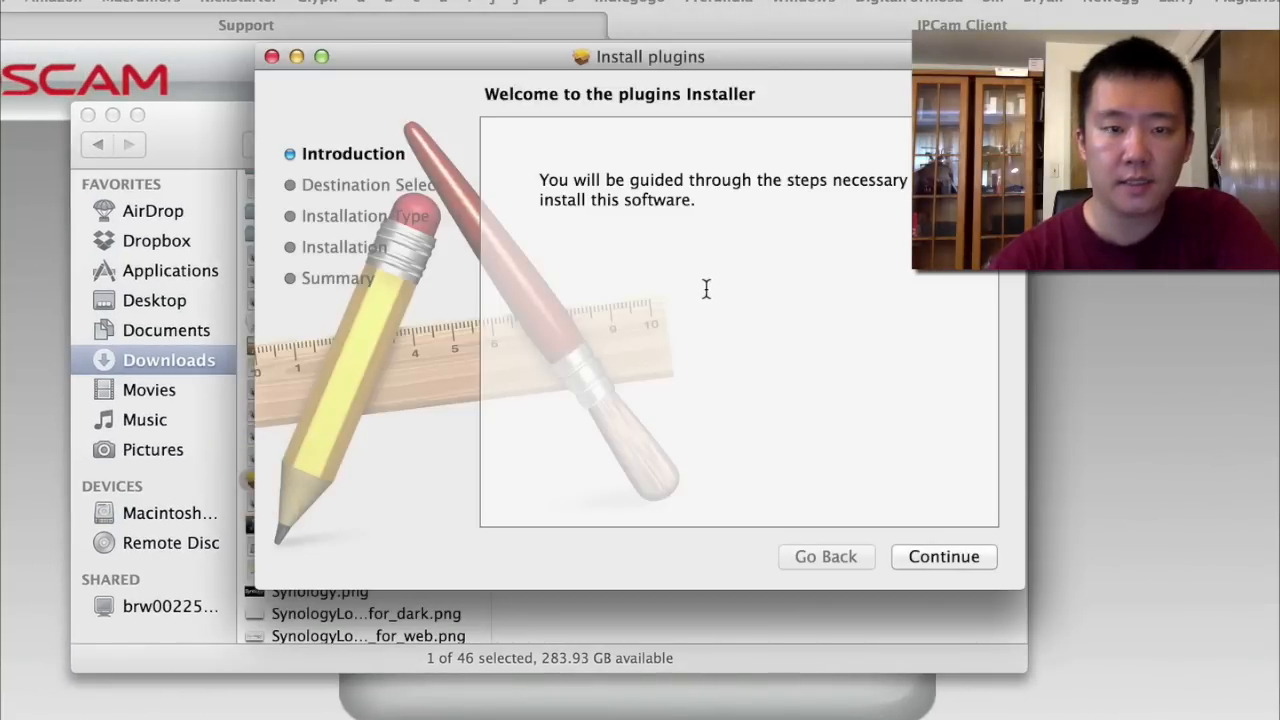
Continue through the installer and install the plugins onto Macintosh HD
click(943, 556)
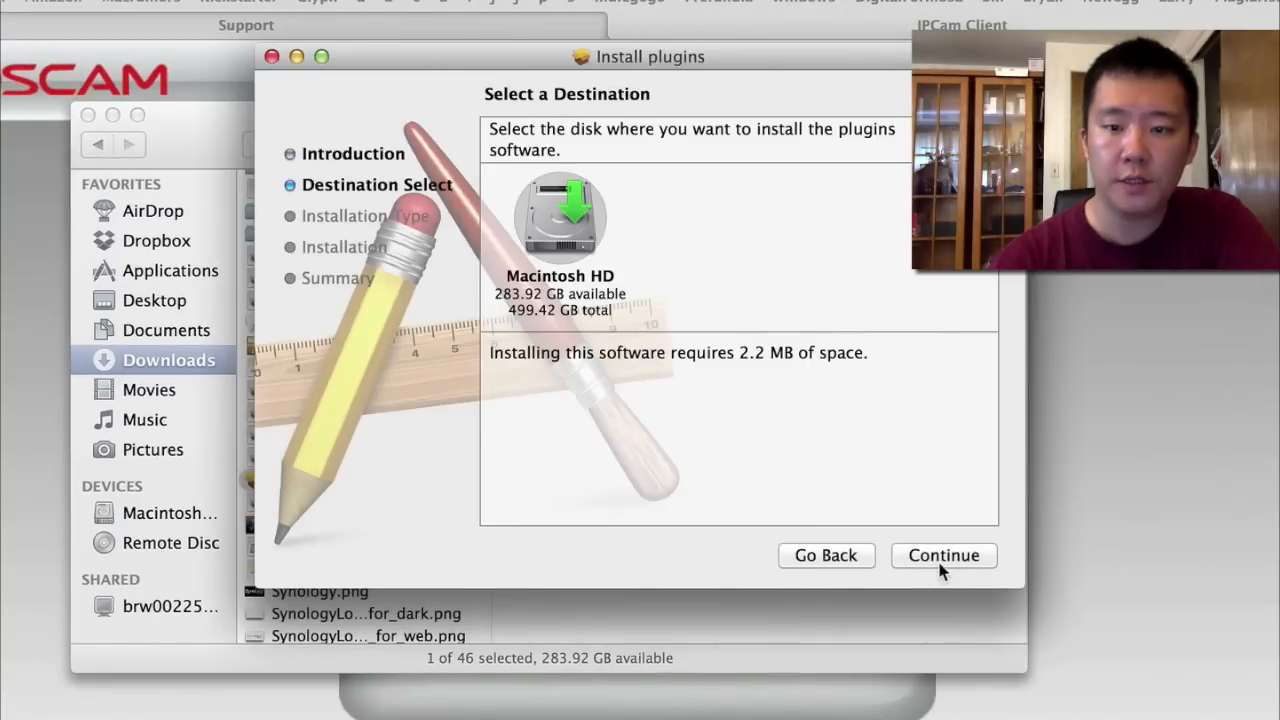
click(943, 555)
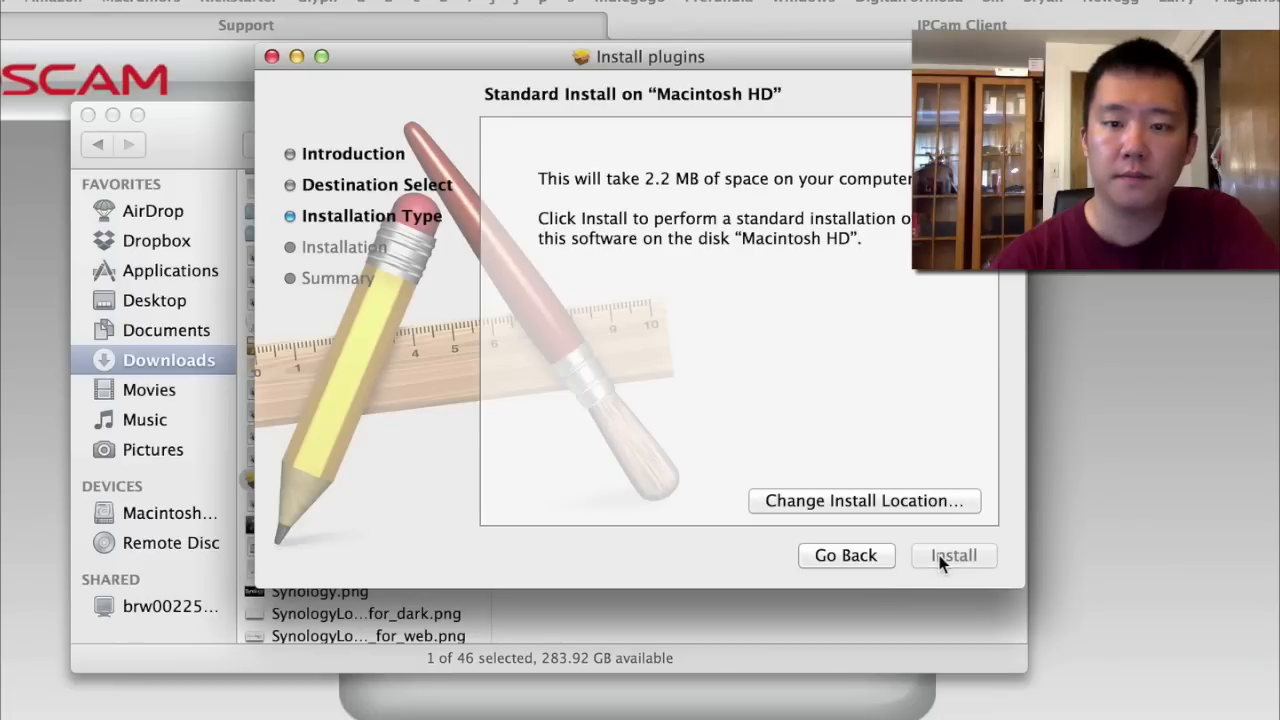
click(953, 556)
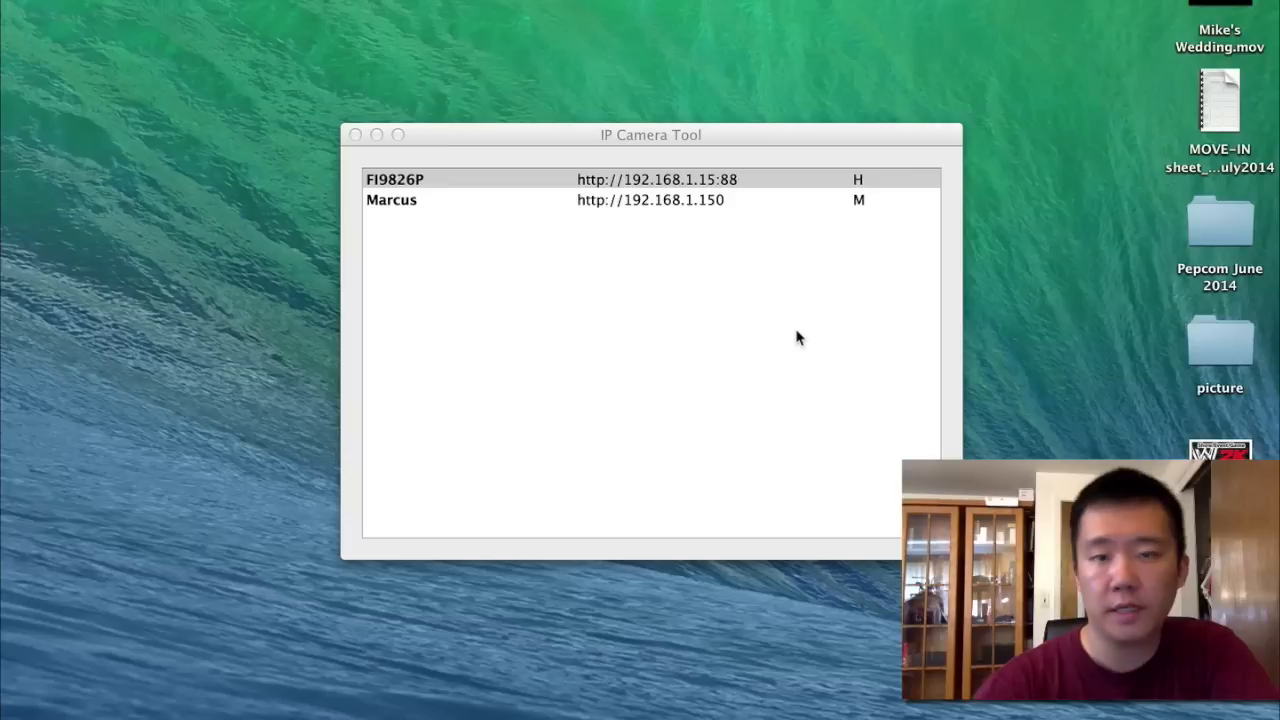
mouse_move(466, 188)
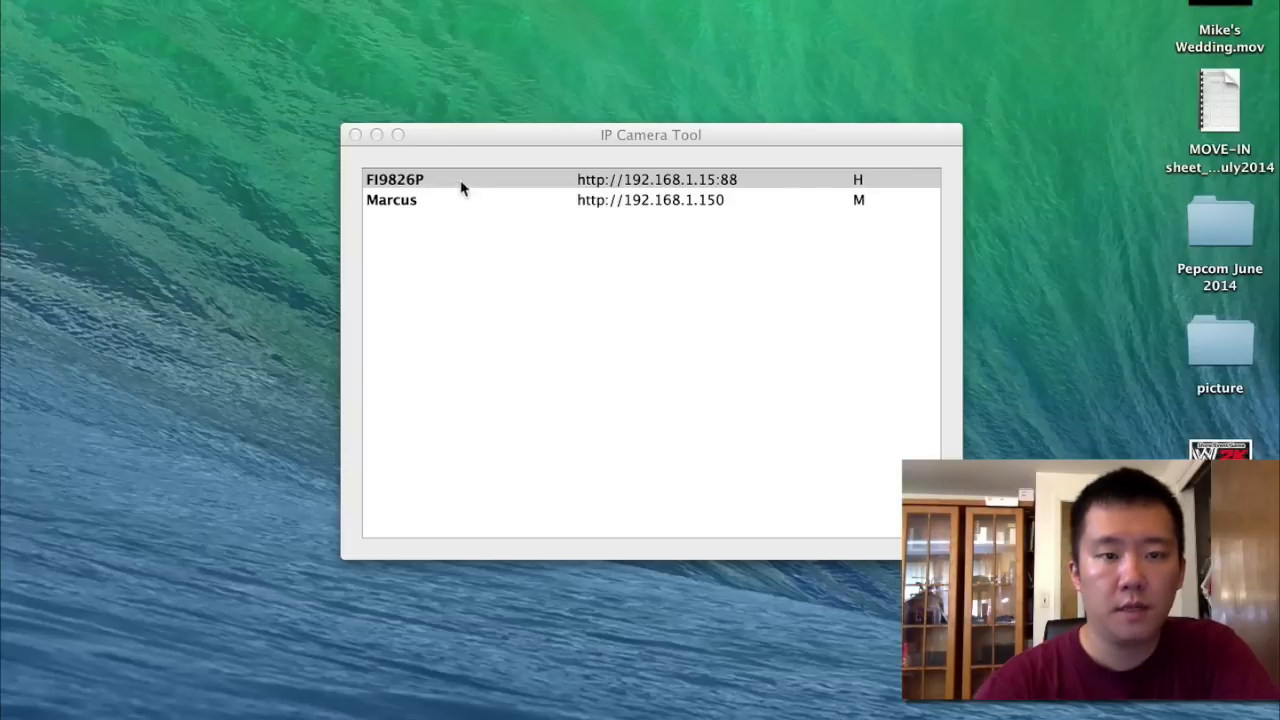
Open FI9826P's web page, trust the H264 plugin, log in as admin, and dismiss the security reminder
double_click(394, 179)
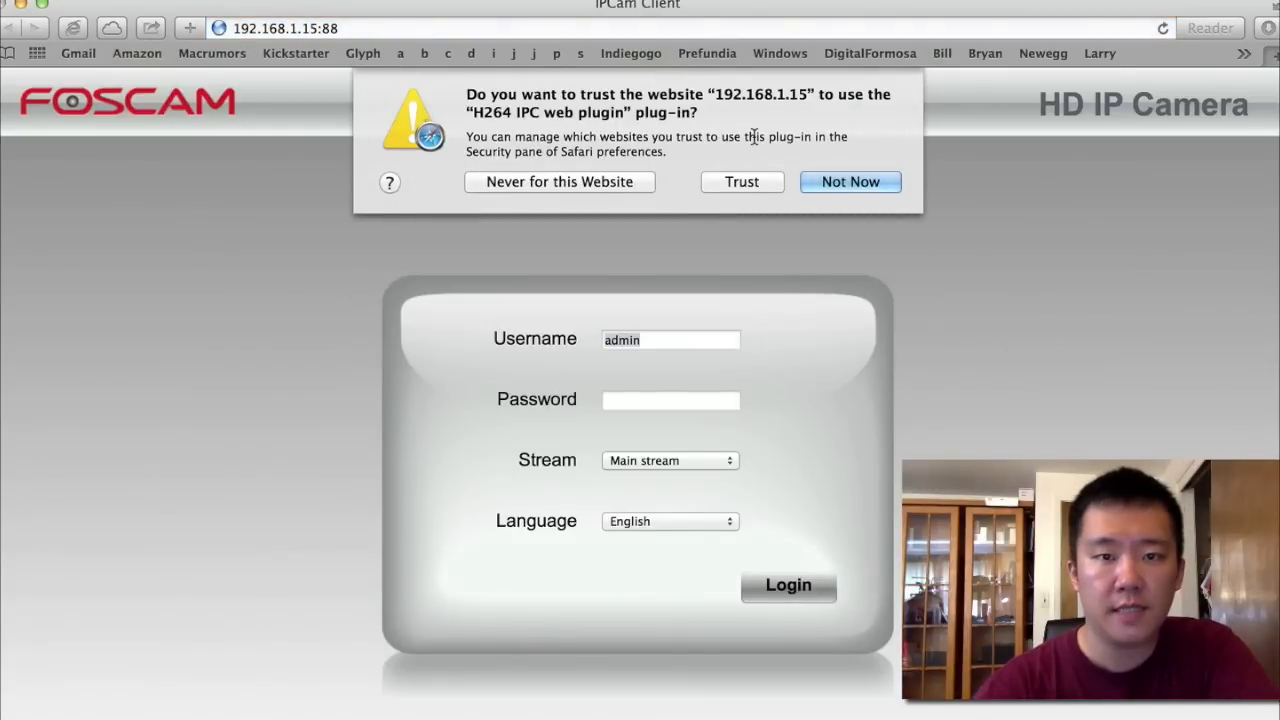
mouse_move(802, 136)
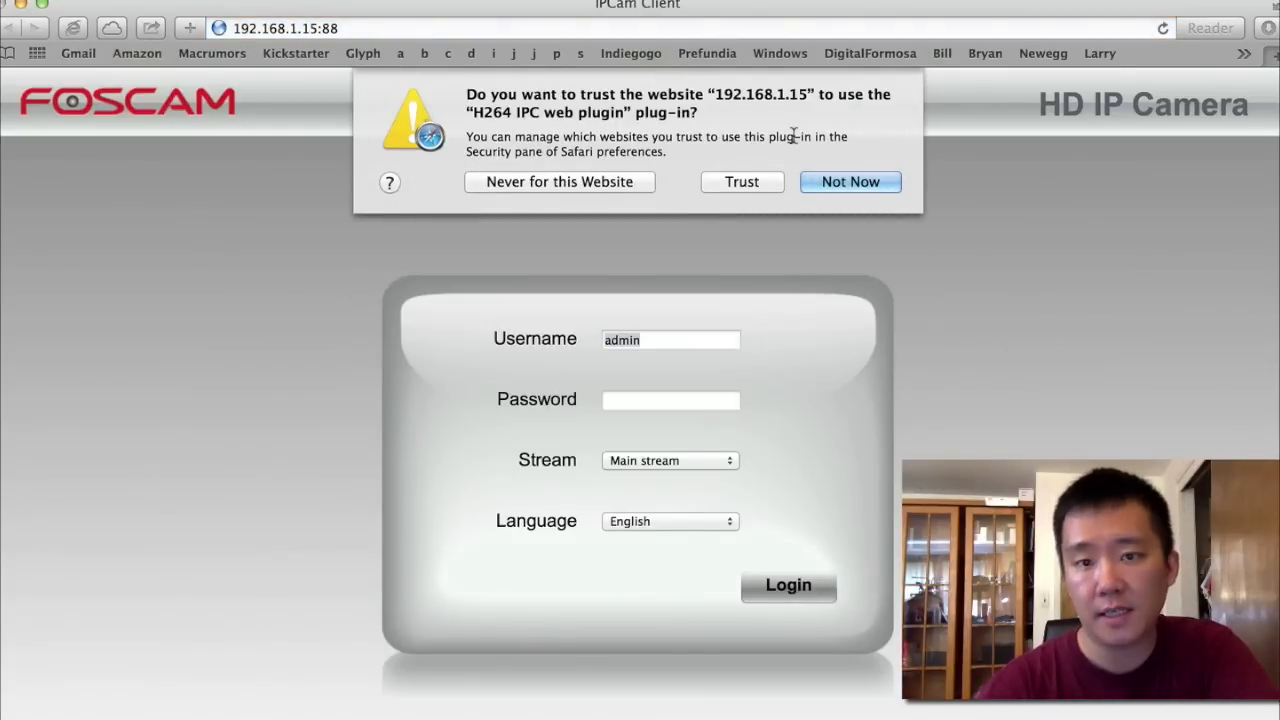
click(850, 181)
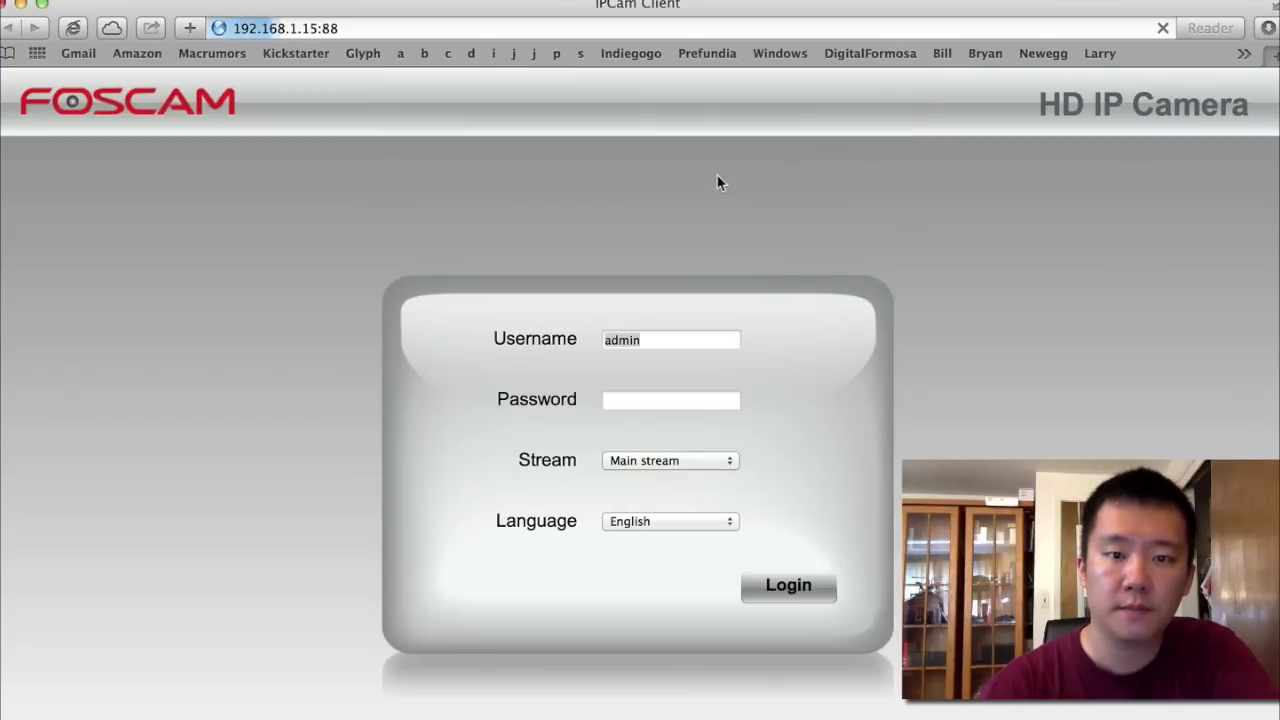
click(670, 340)
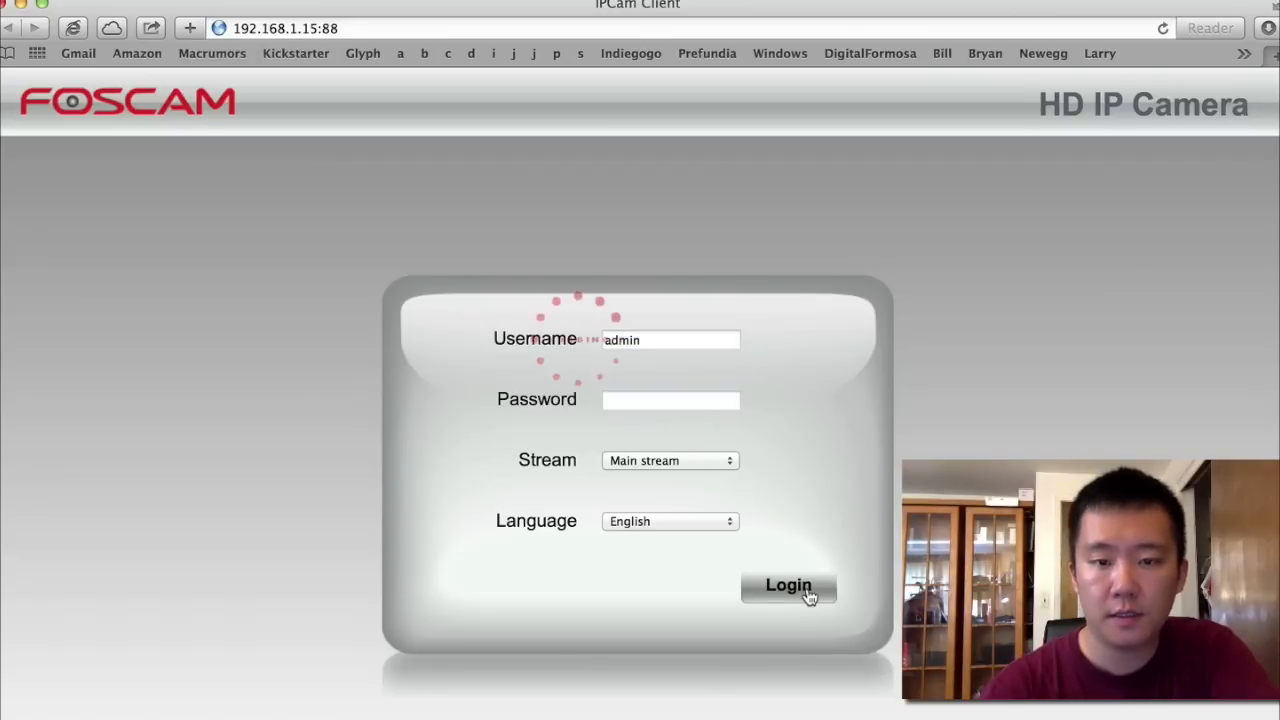
click(788, 585)
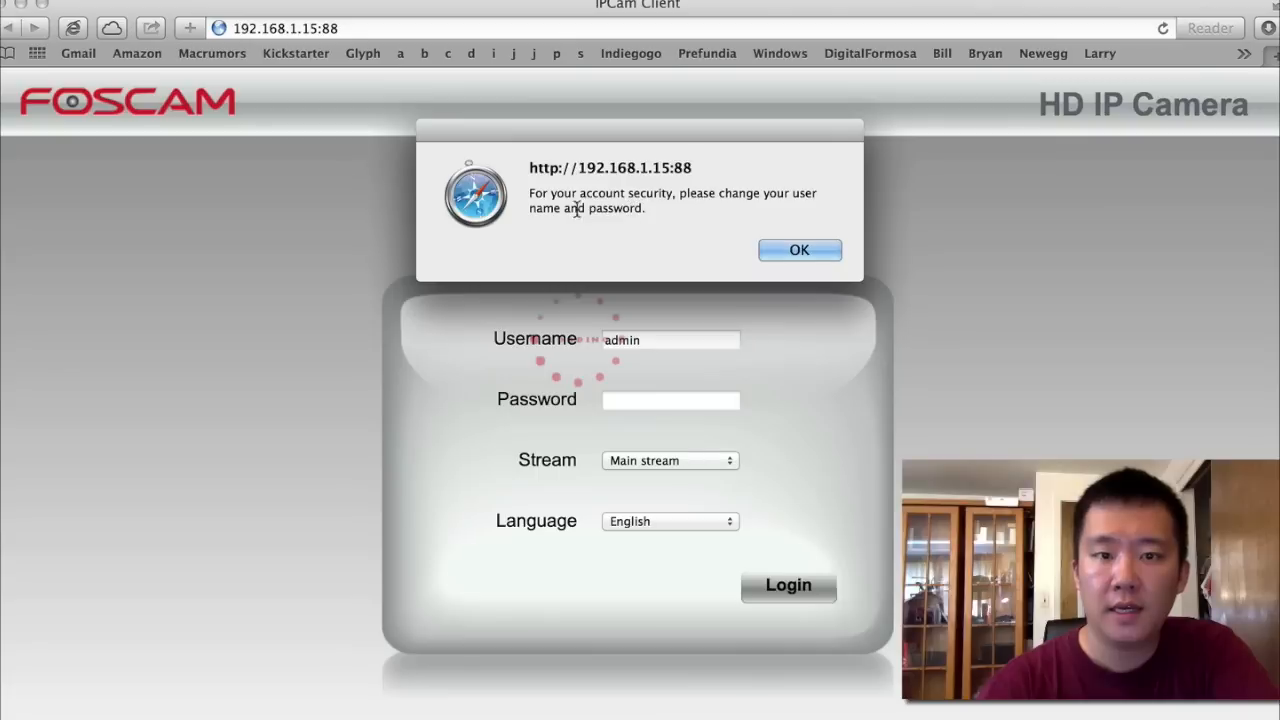
mouse_move(675, 218)
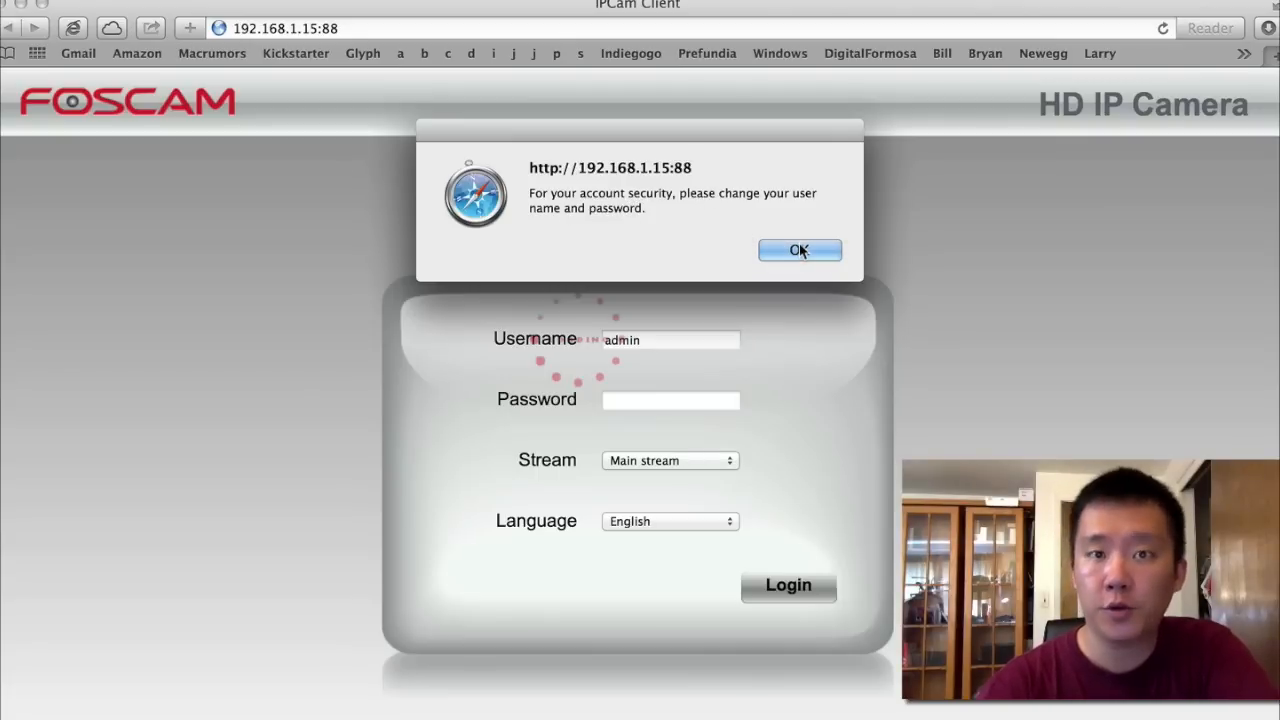
click(799, 250)
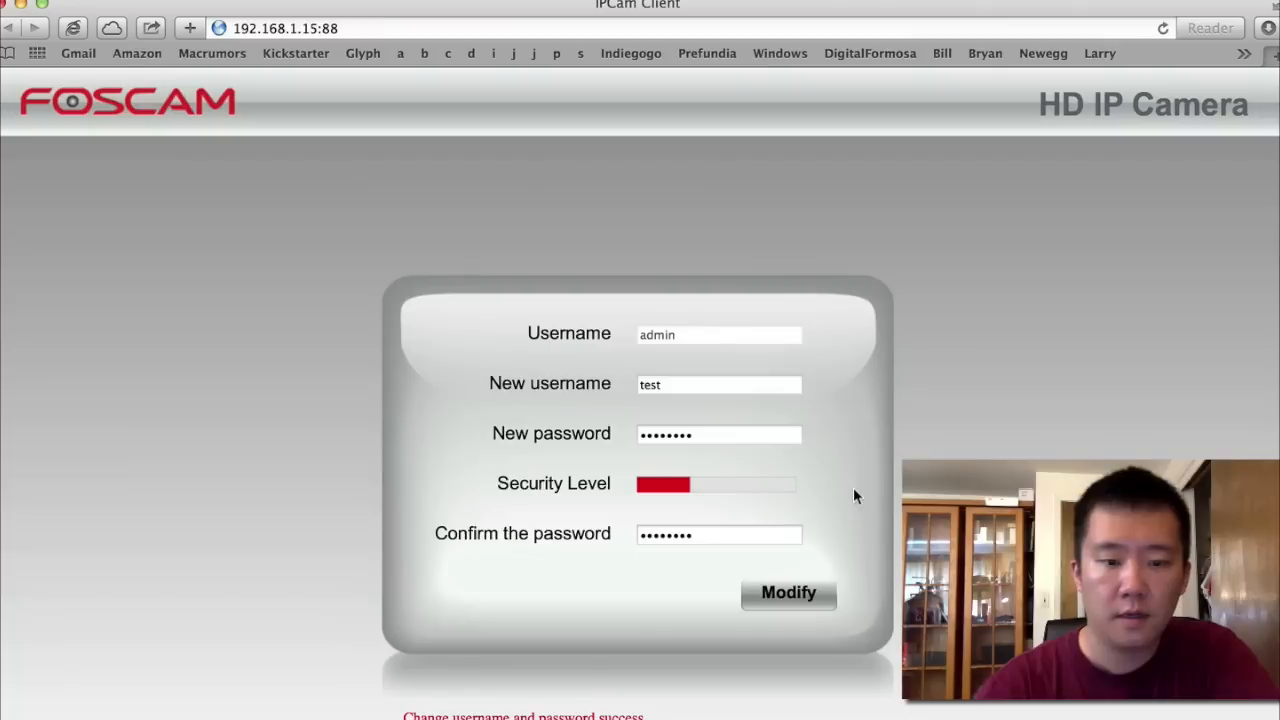
Enter the new password for user test and log in to the live feed
click(788, 592)
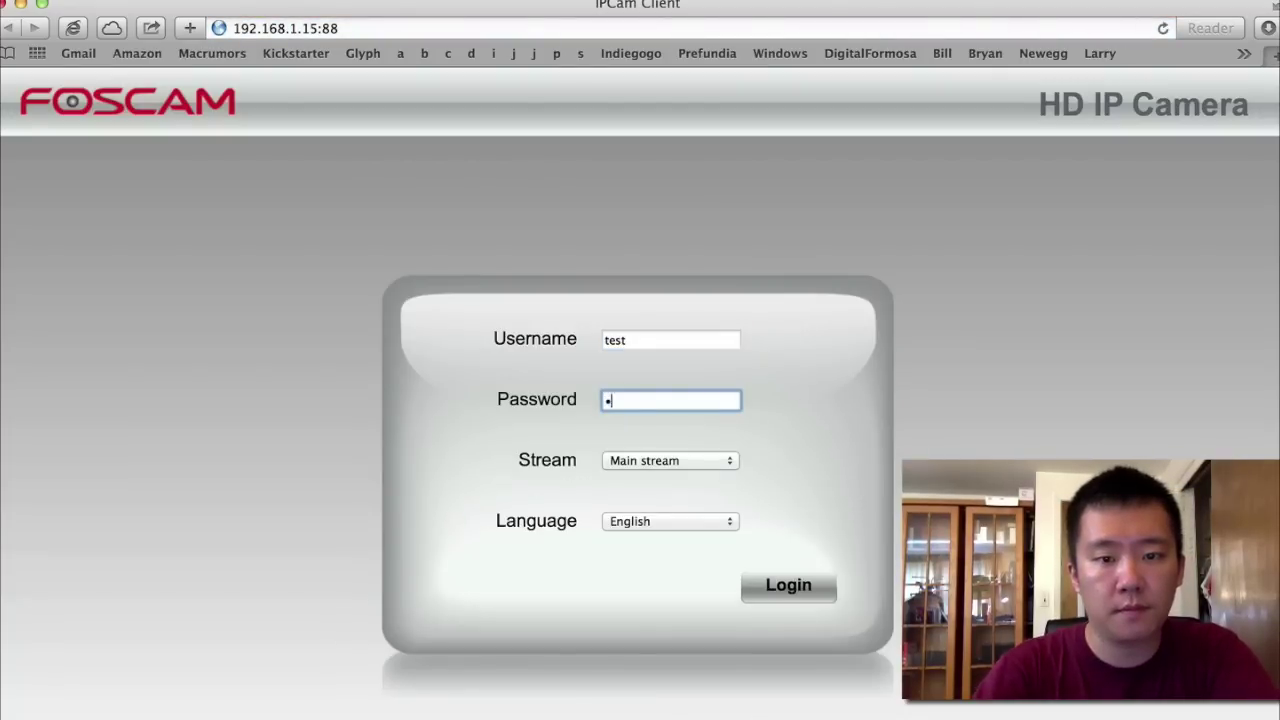
text(password)
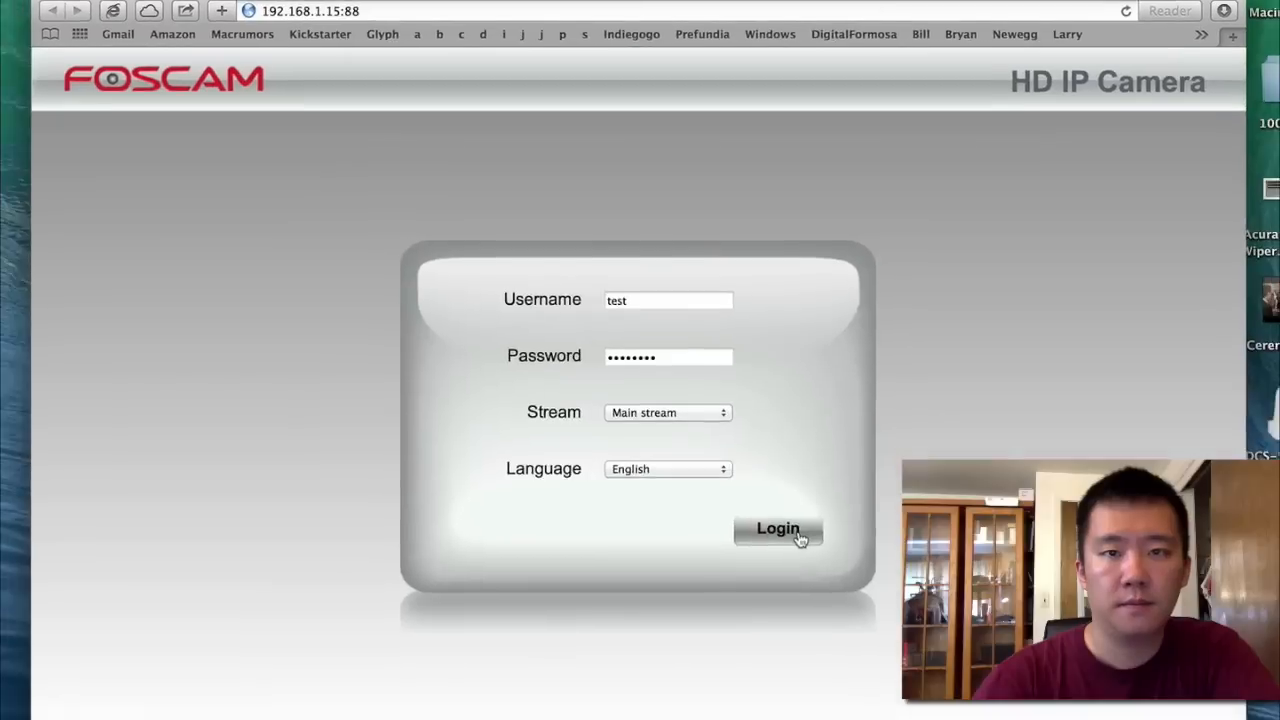
click(778, 528)
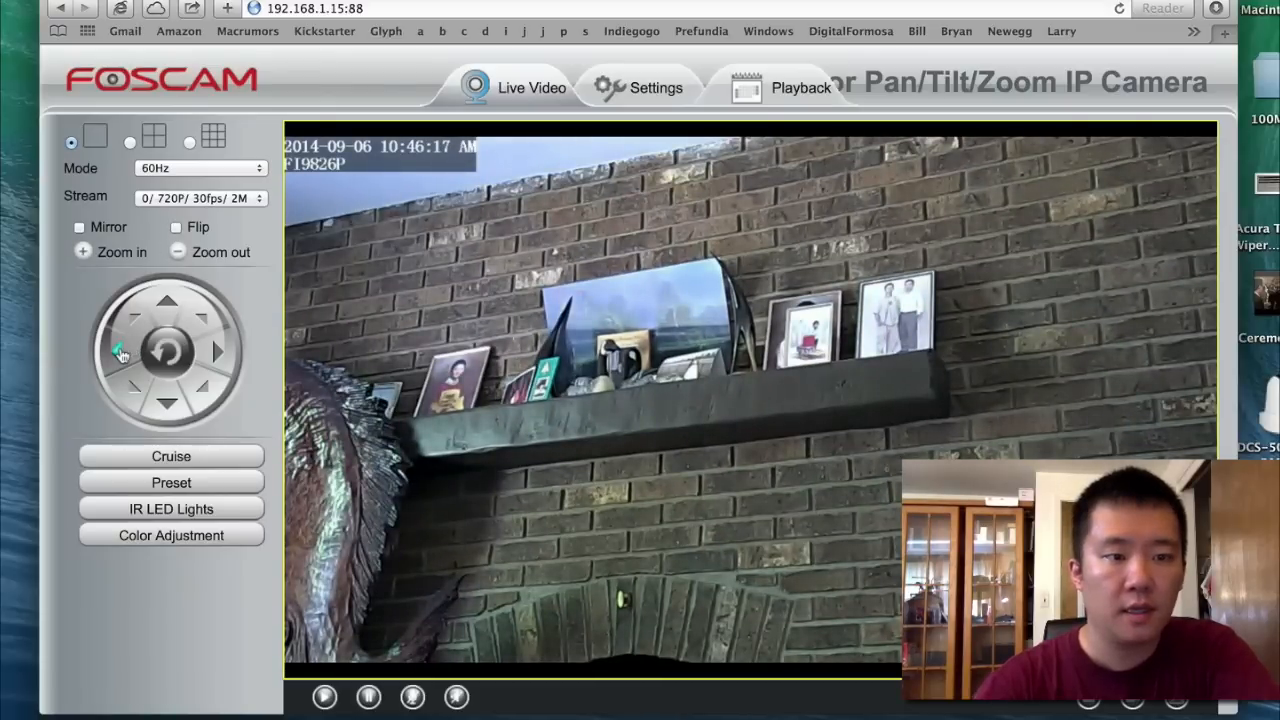
Pan the live view left, then go to the camera's Settings pages
click(167, 403)
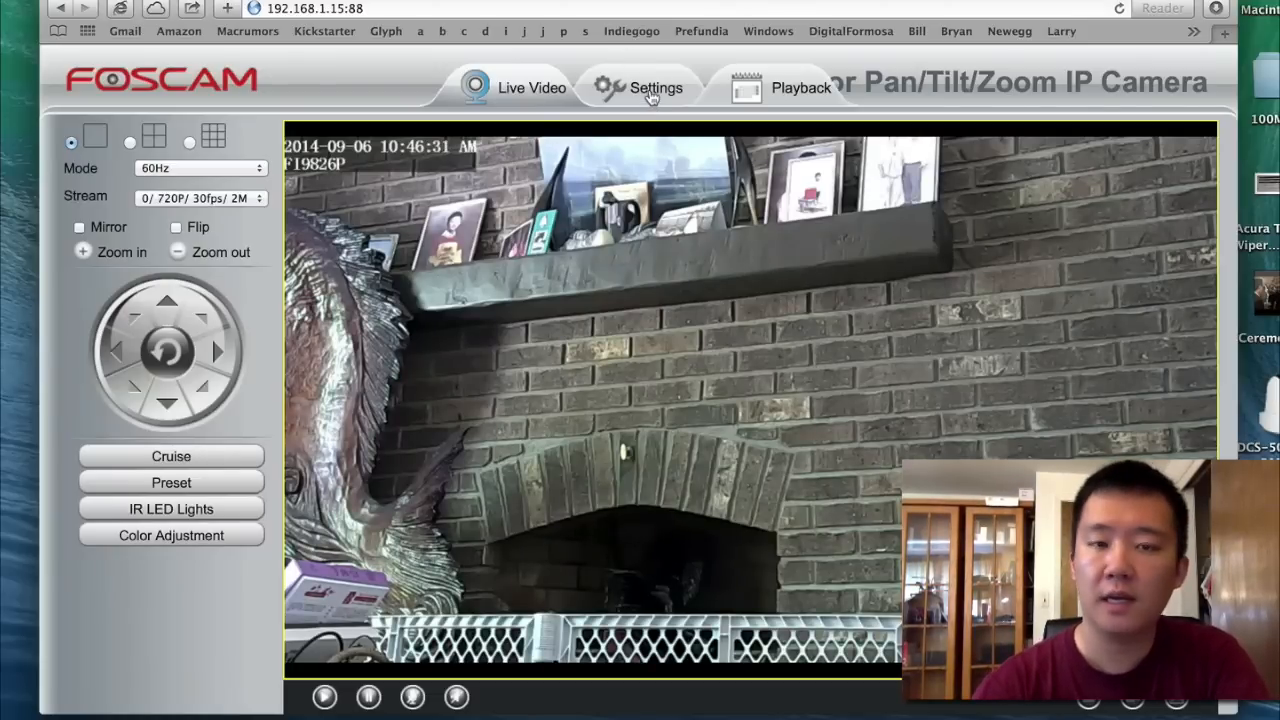
click(654, 86)
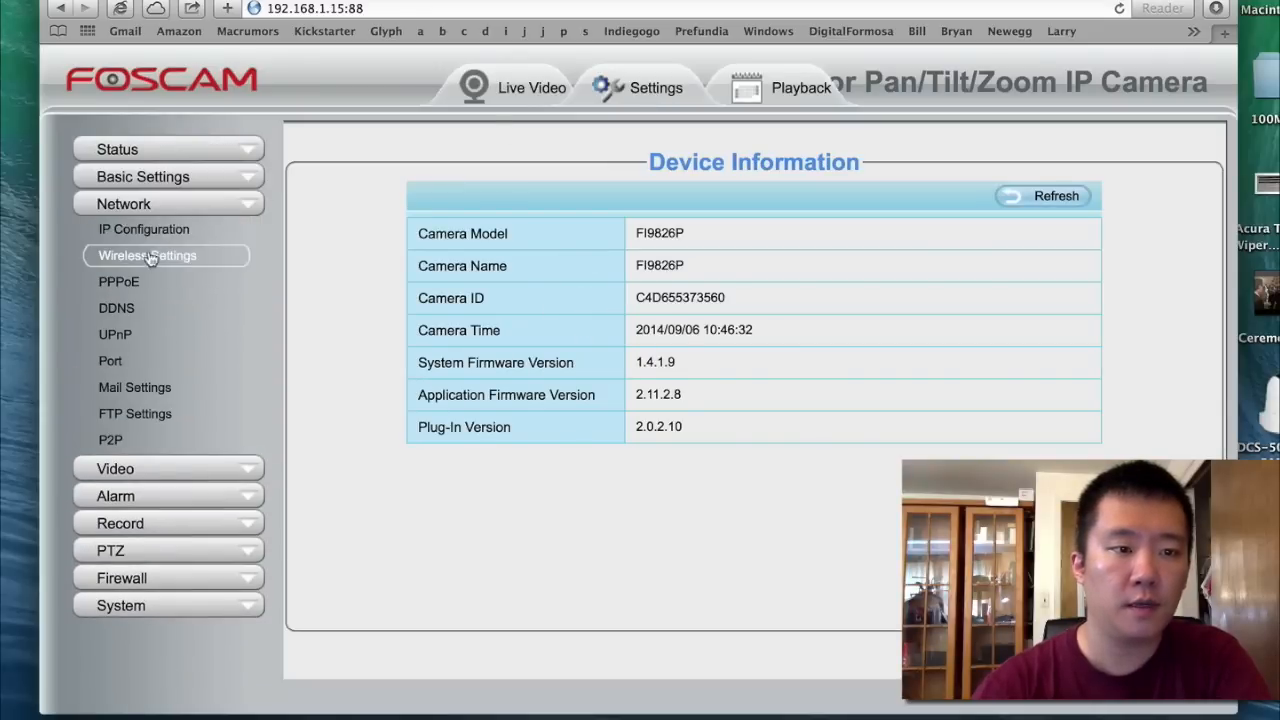
In Wireless Settings, scan for networks and select JQJRC
click(147, 255)
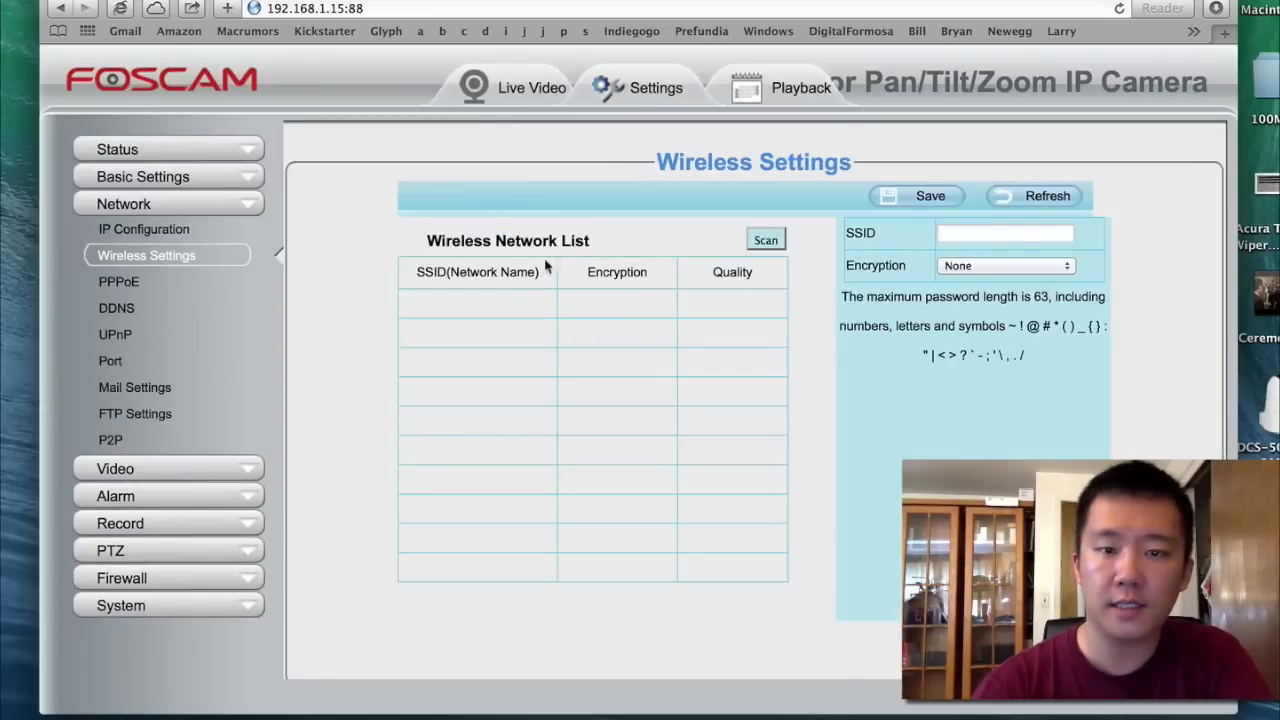
click(765, 239)
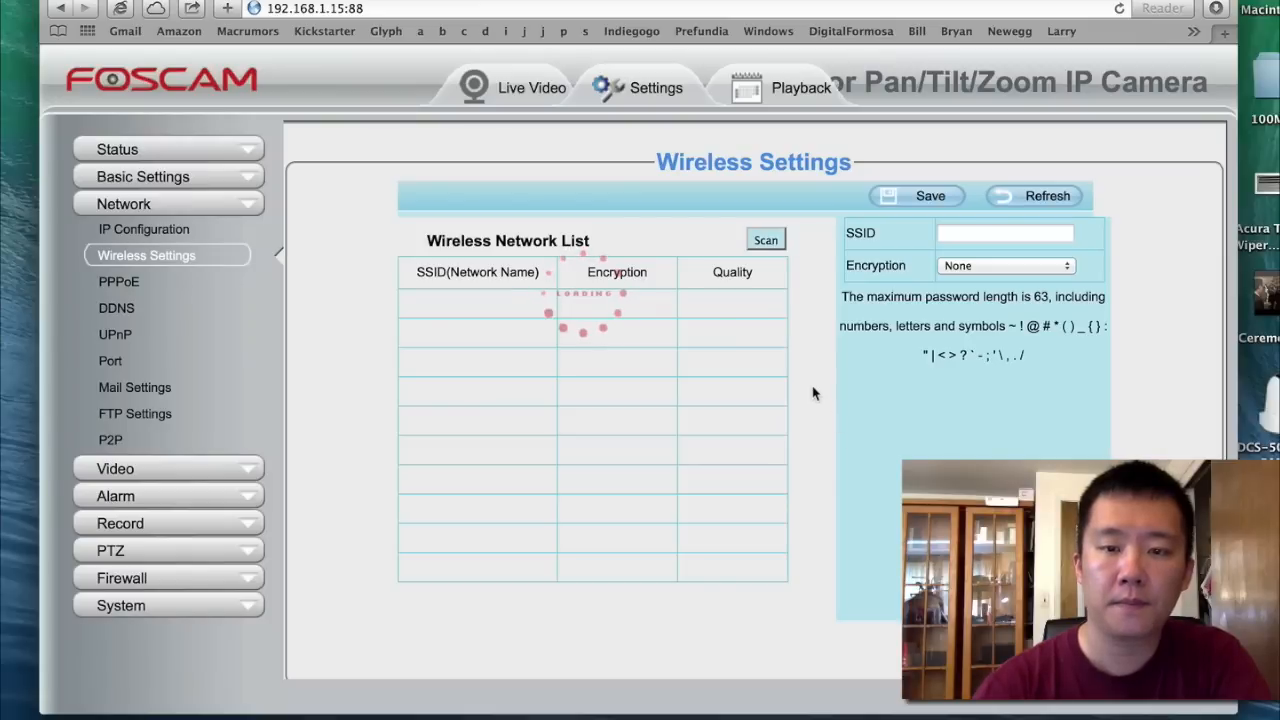
mouse_move(938, 264)
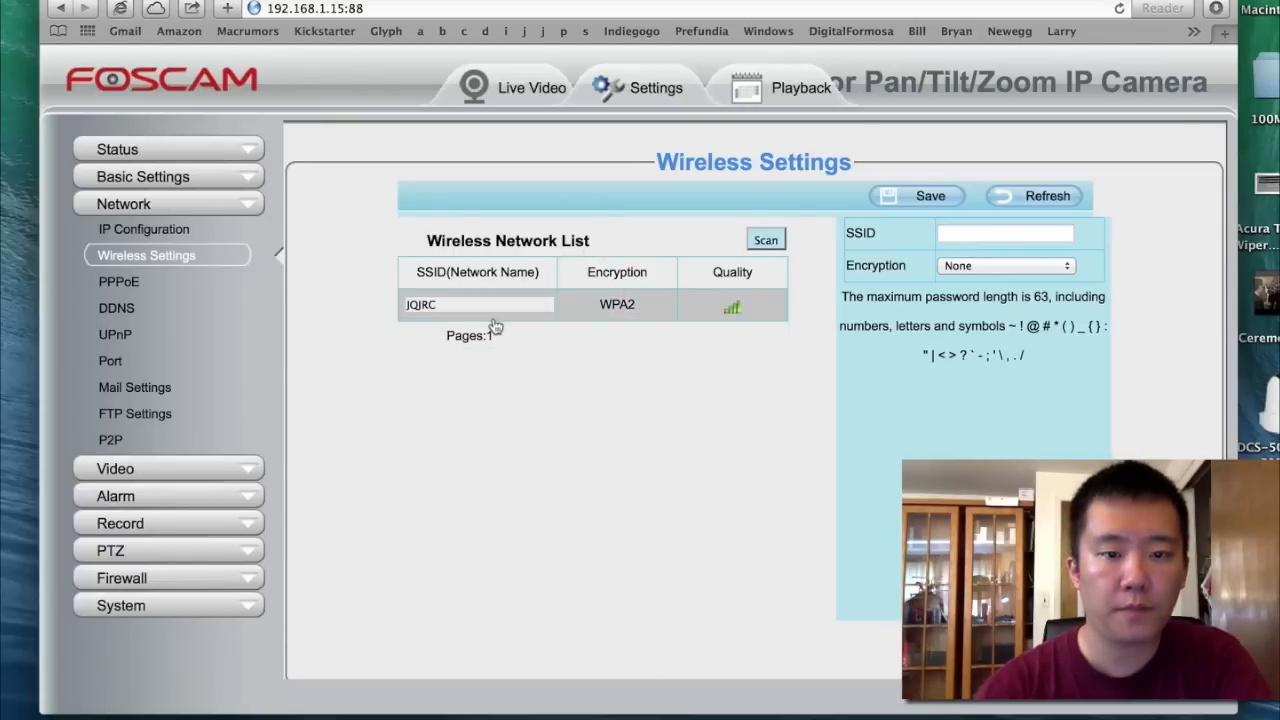
click(476, 304)
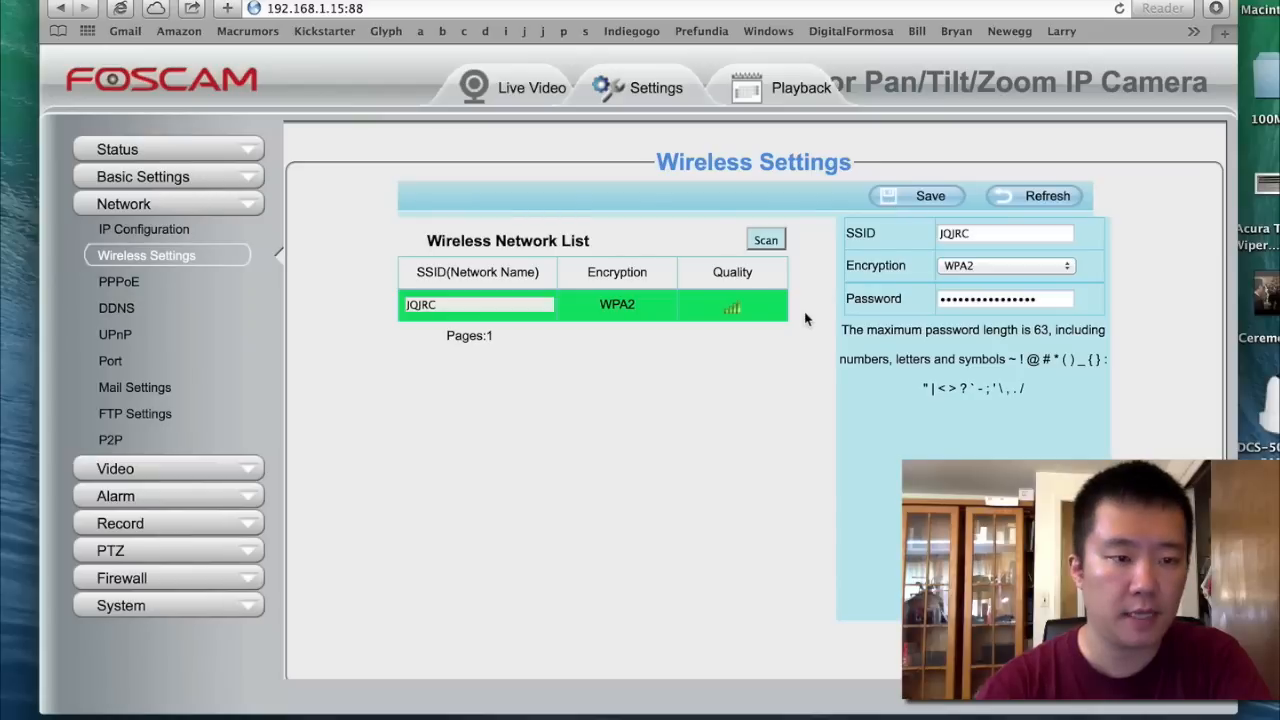
mouse_move(457, 457)
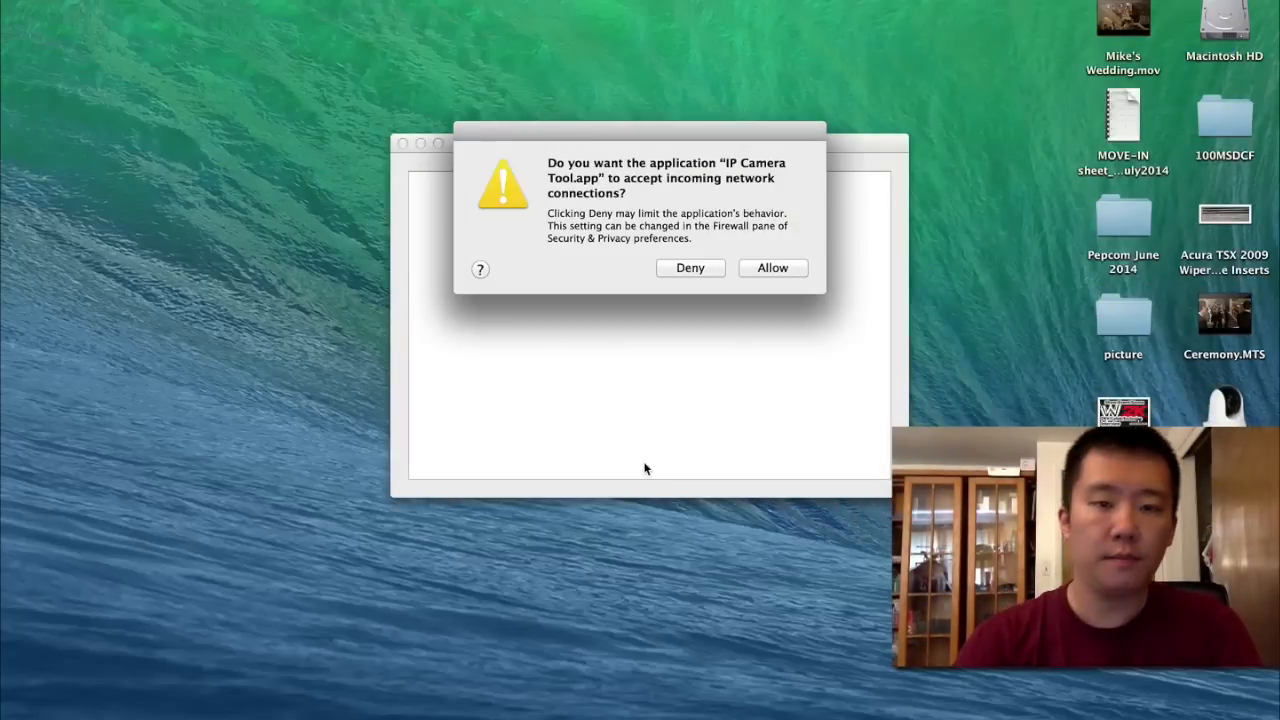
Allow network access and open FI9826P at 192.168.1.17 from IP Camera Tool
click(772, 268)
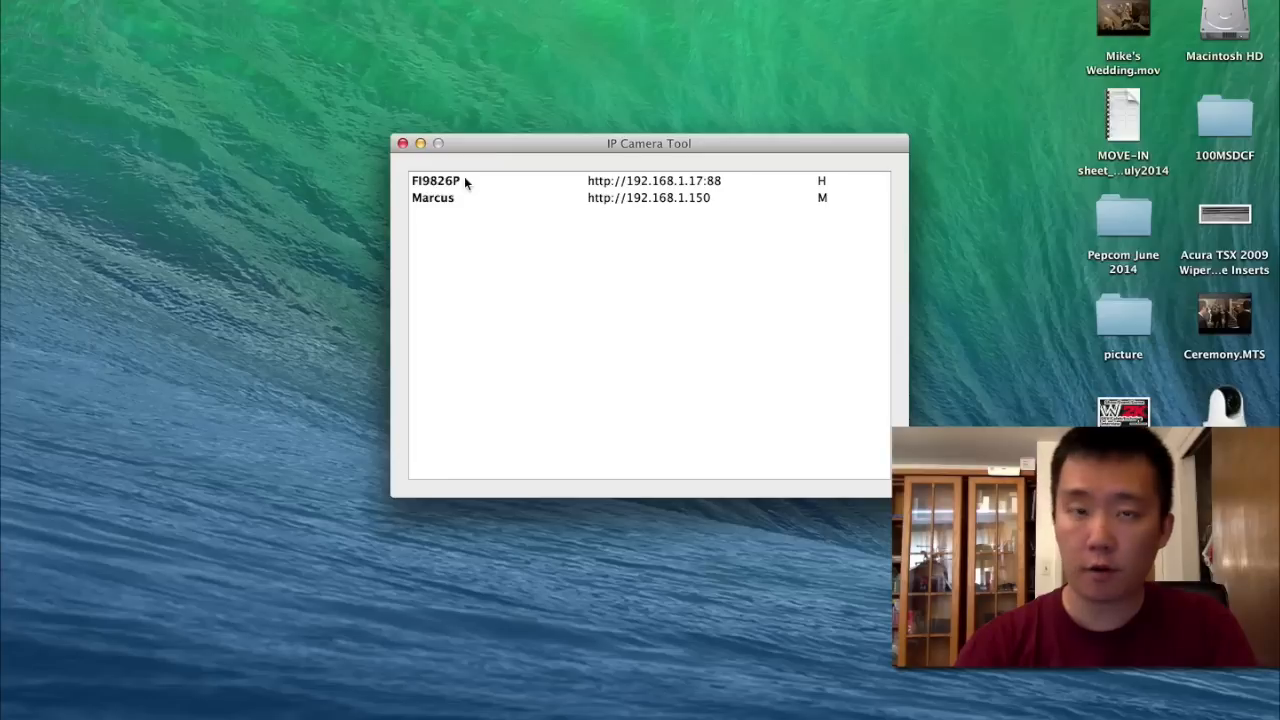
click(440, 181)
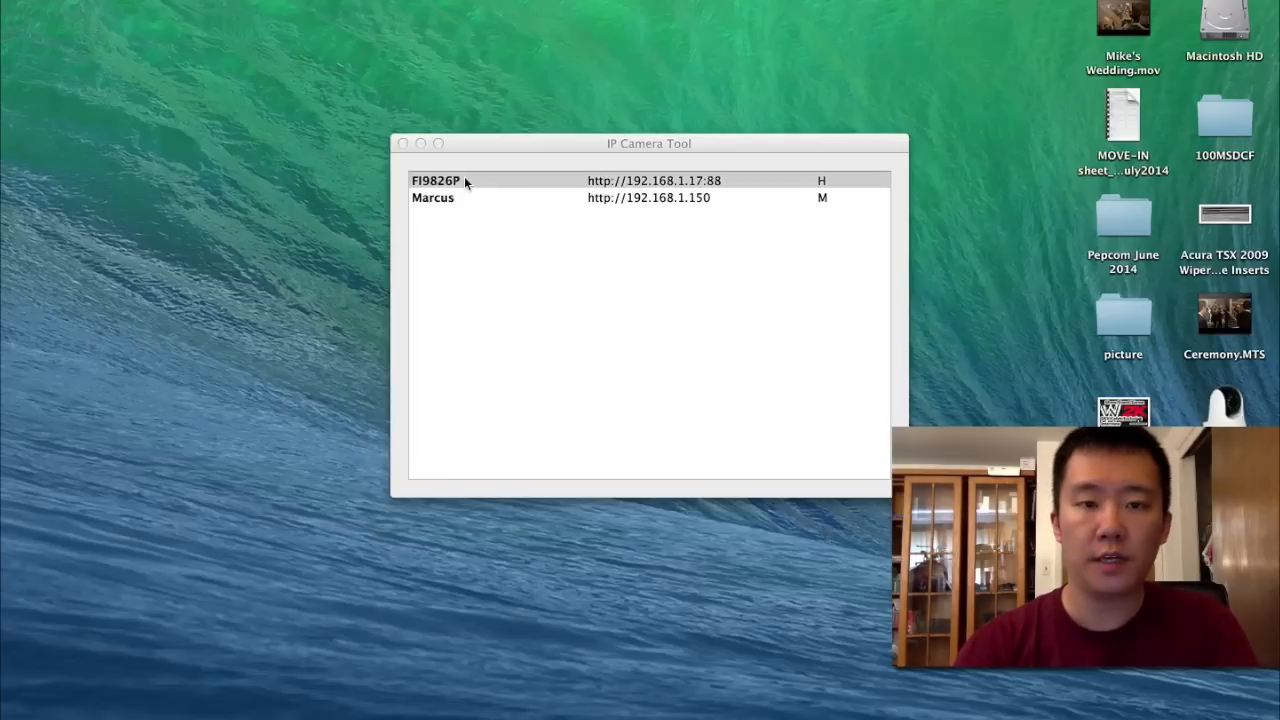
double_click(455, 180)
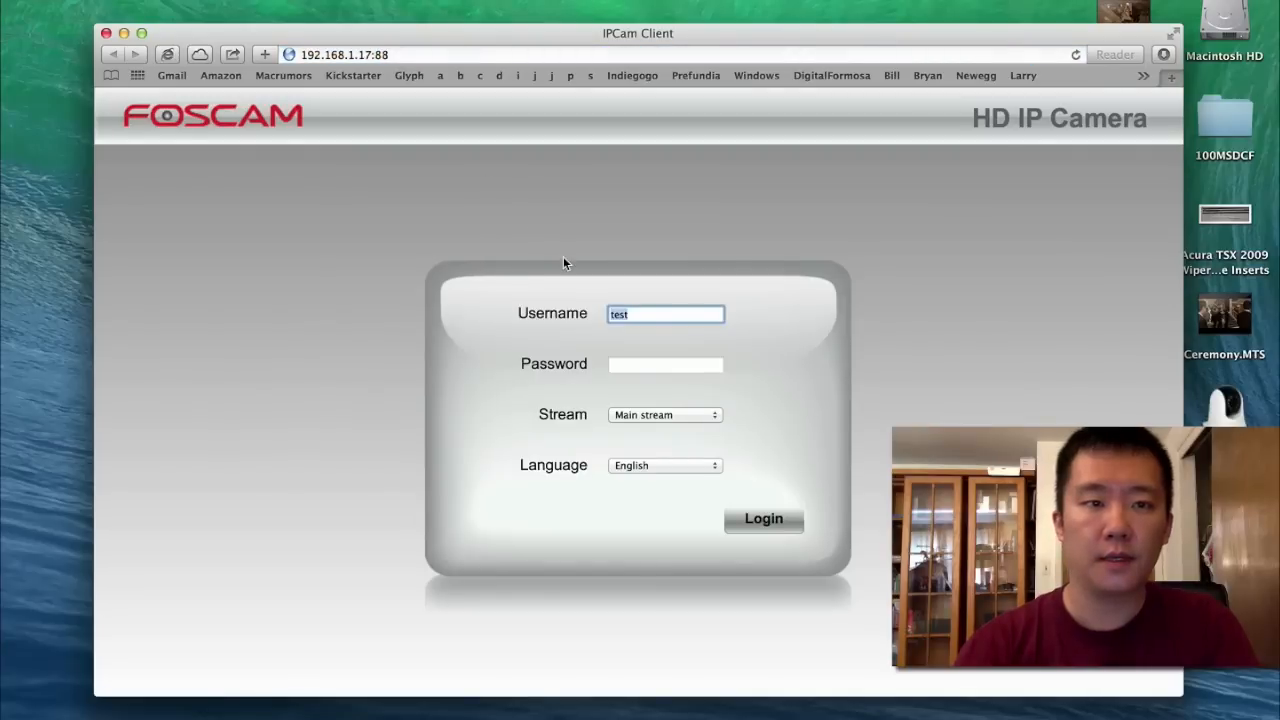
Enter the test account's password and log in over Wi-Fi at 192.168.1.17
click(665, 364)
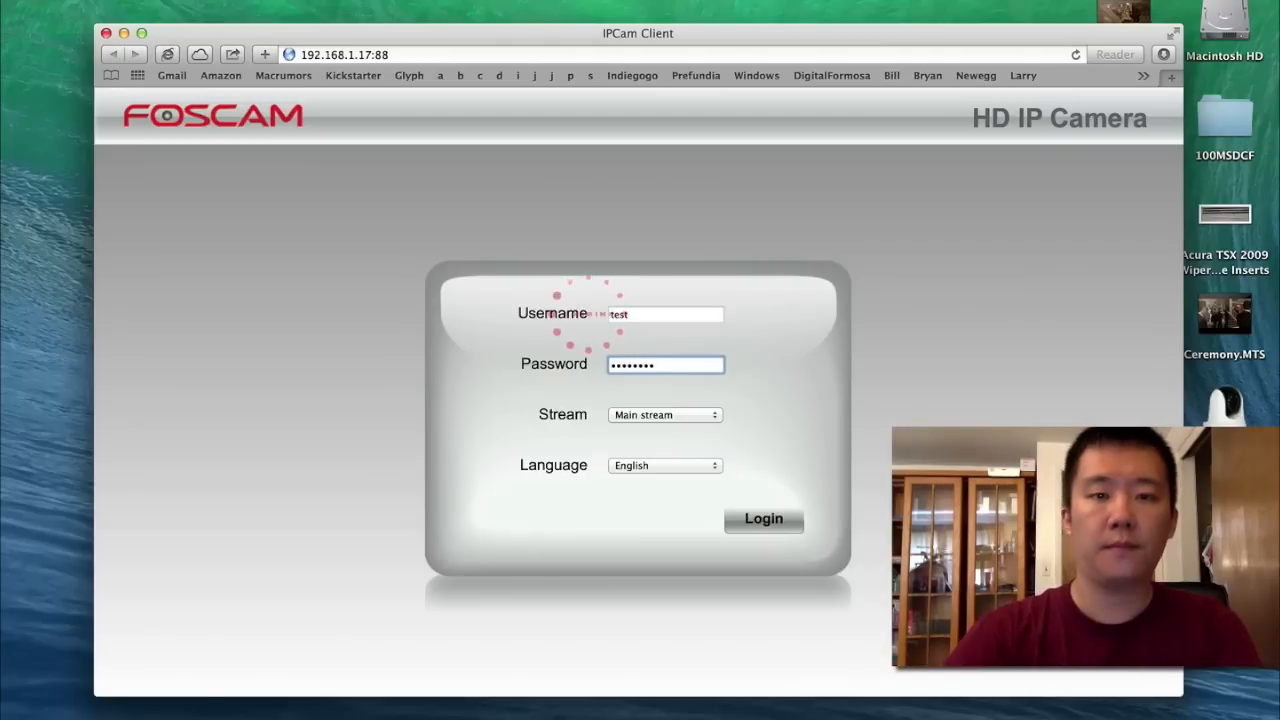
click(763, 519)
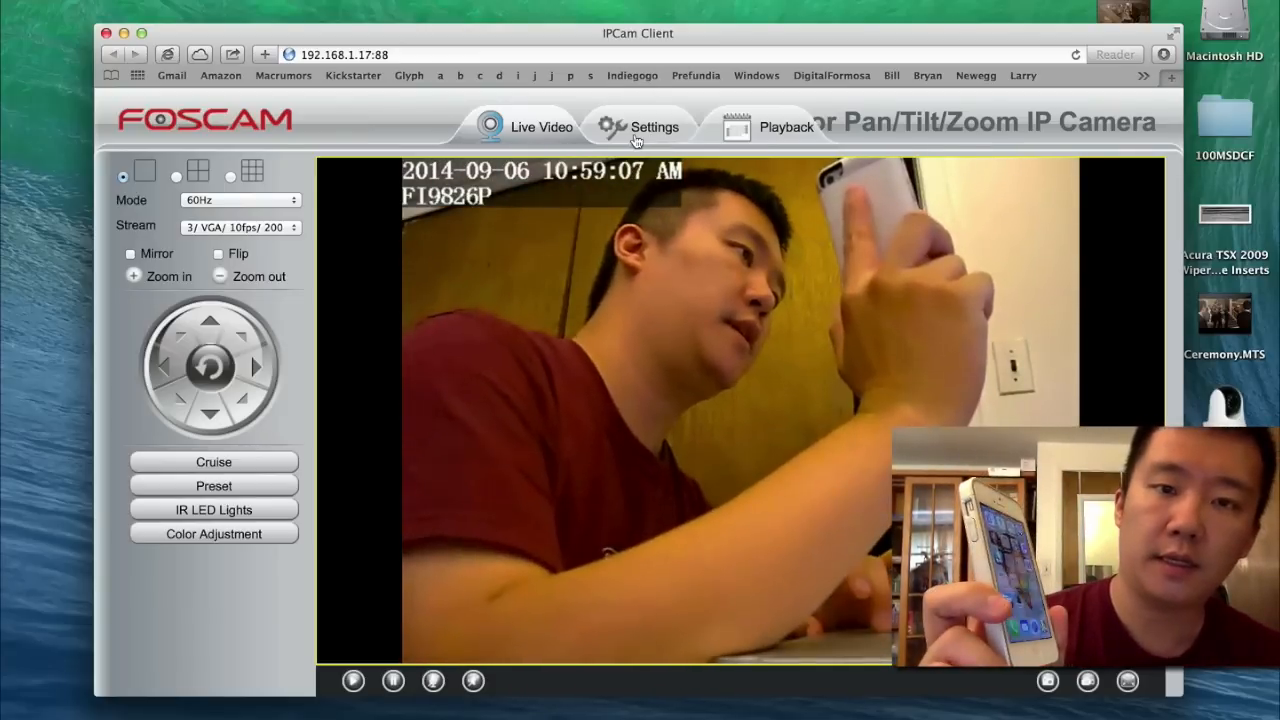
Go to the Settings tab showing FI9826P device information and video options
click(646, 127)
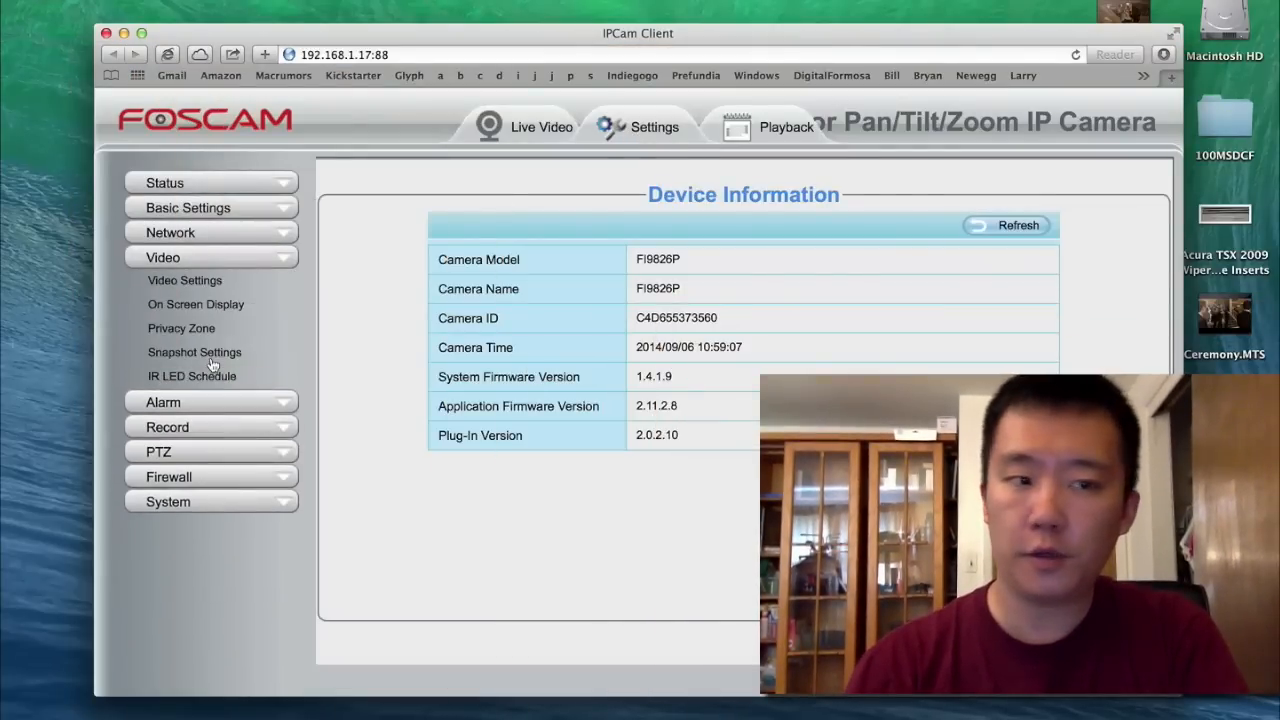
In Video Settings, set the main stream to 960P resolution and 1M bit rate, then save
click(184, 280)
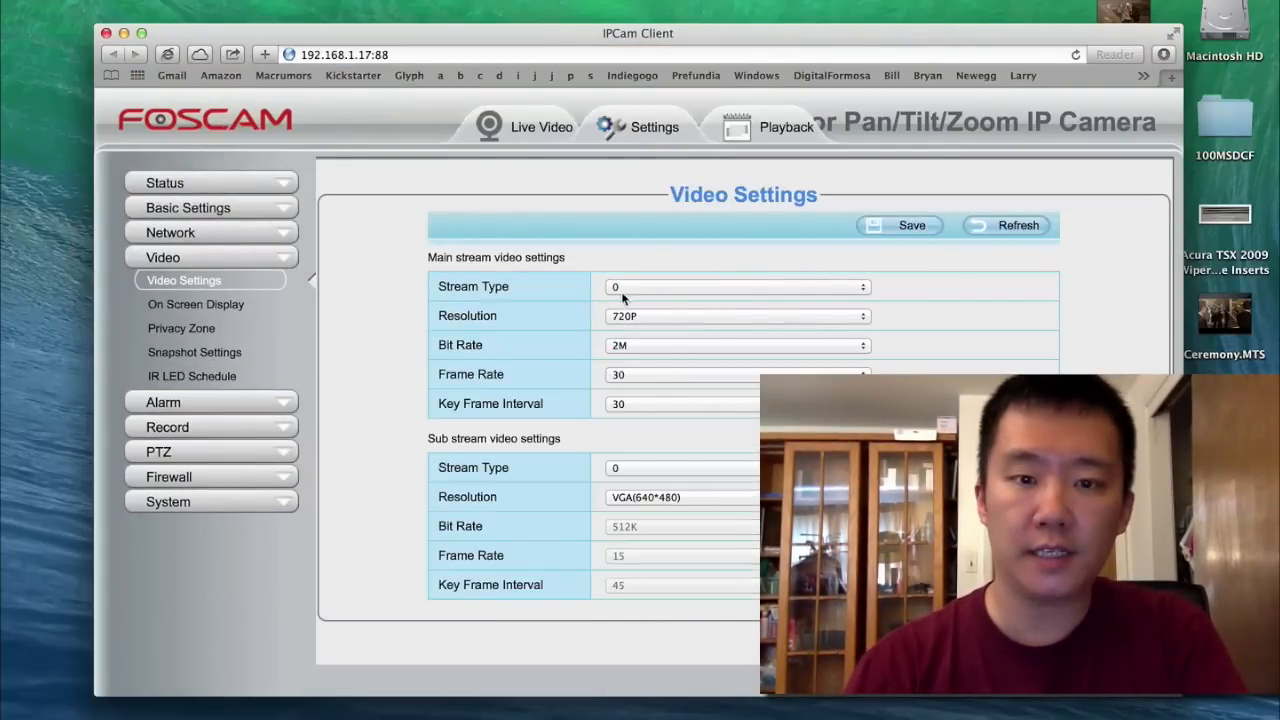
click(738, 315)
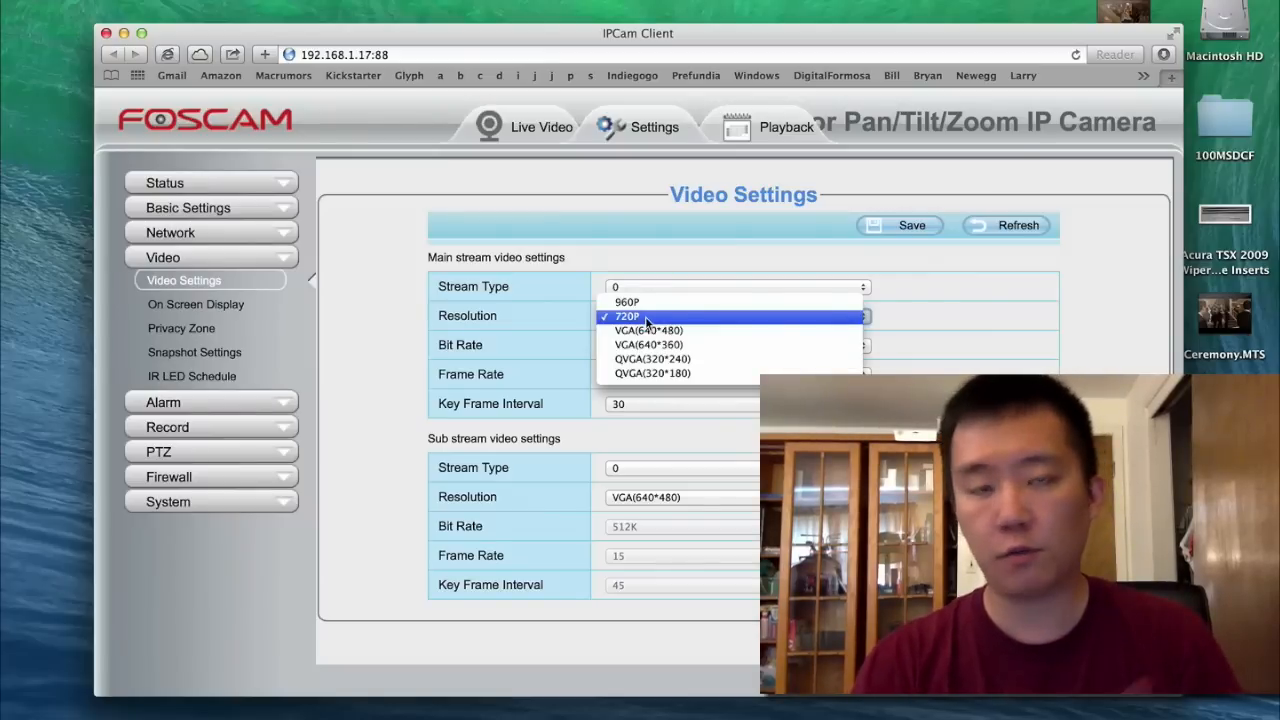
mouse_move(662, 302)
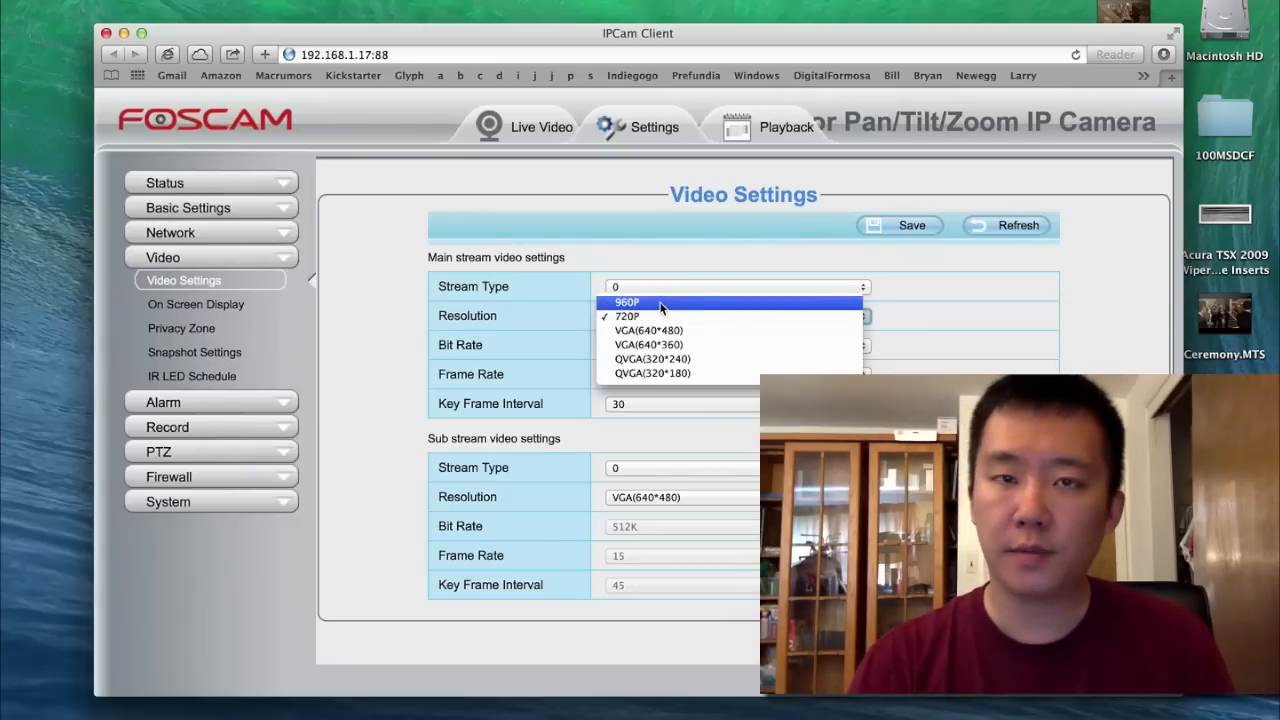
click(627, 302)
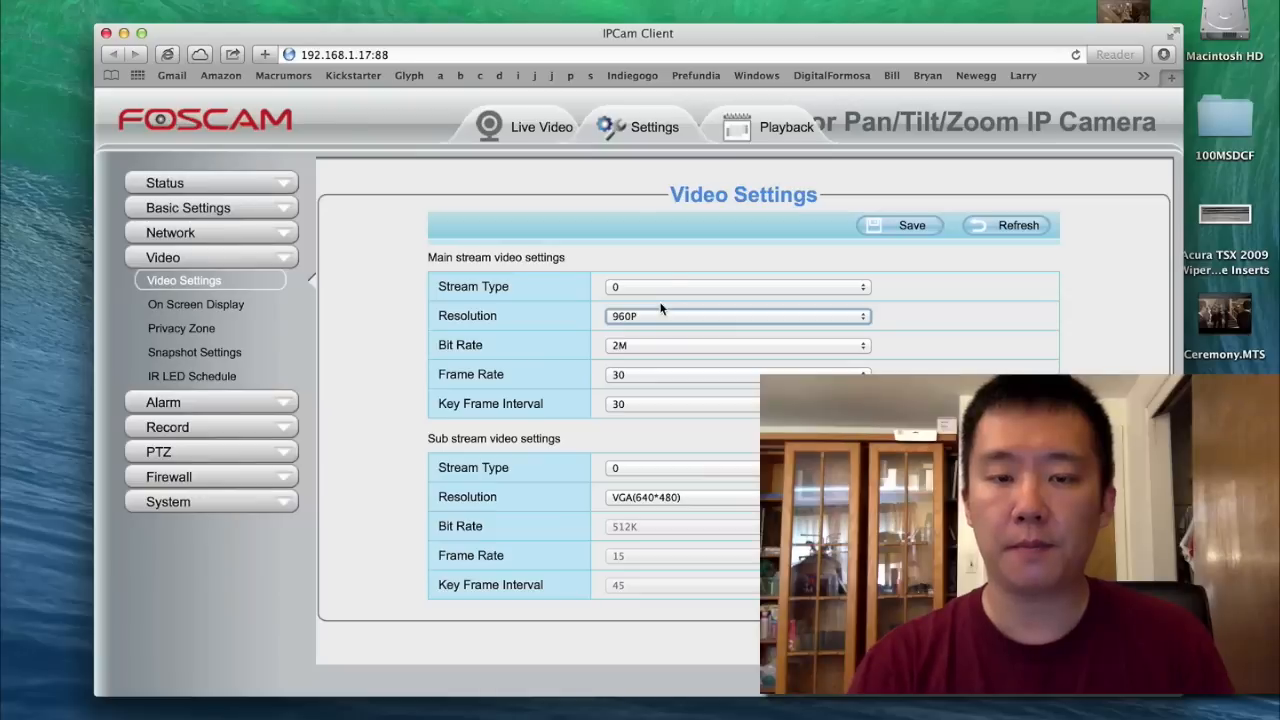
mouse_move(671, 276)
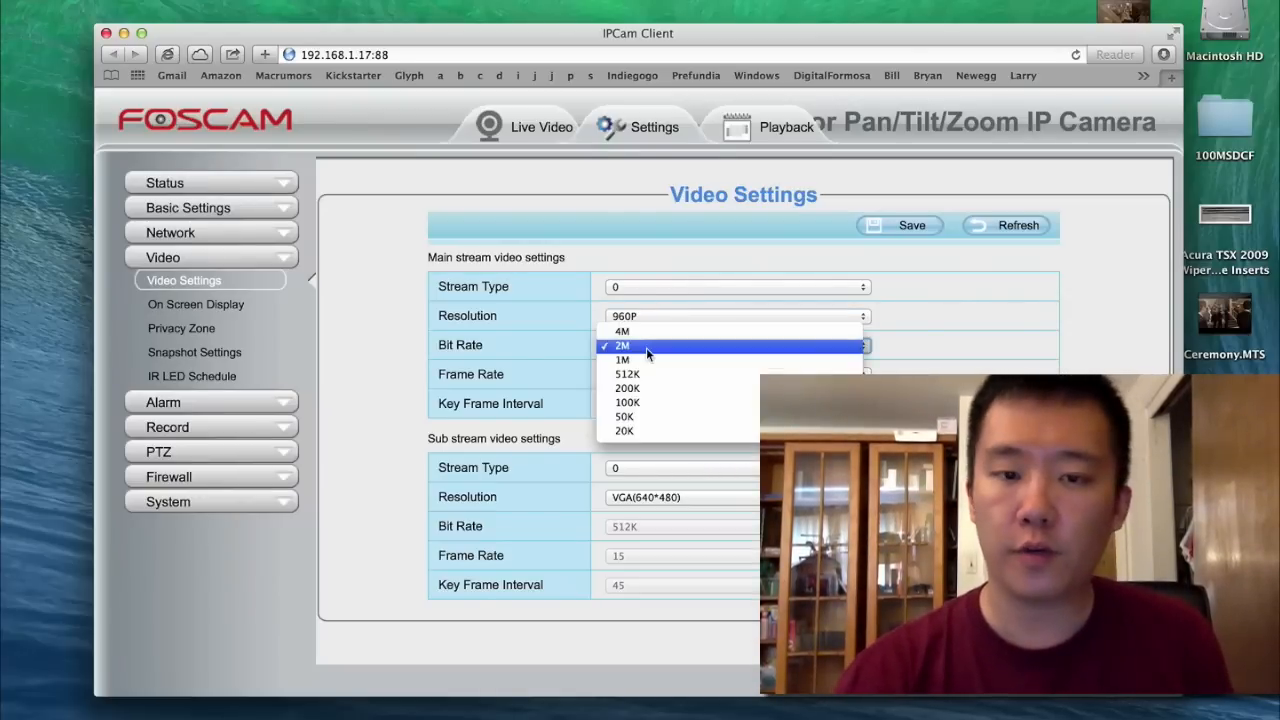
click(623, 359)
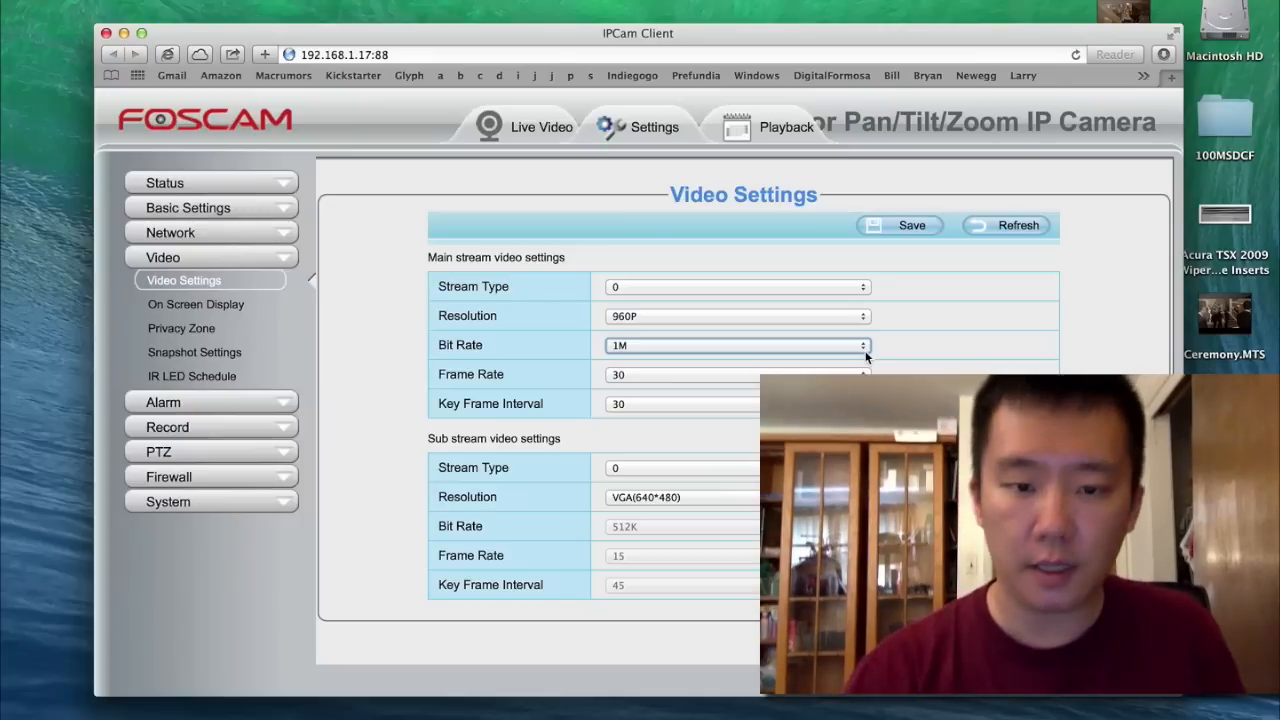
mouse_move(915, 278)
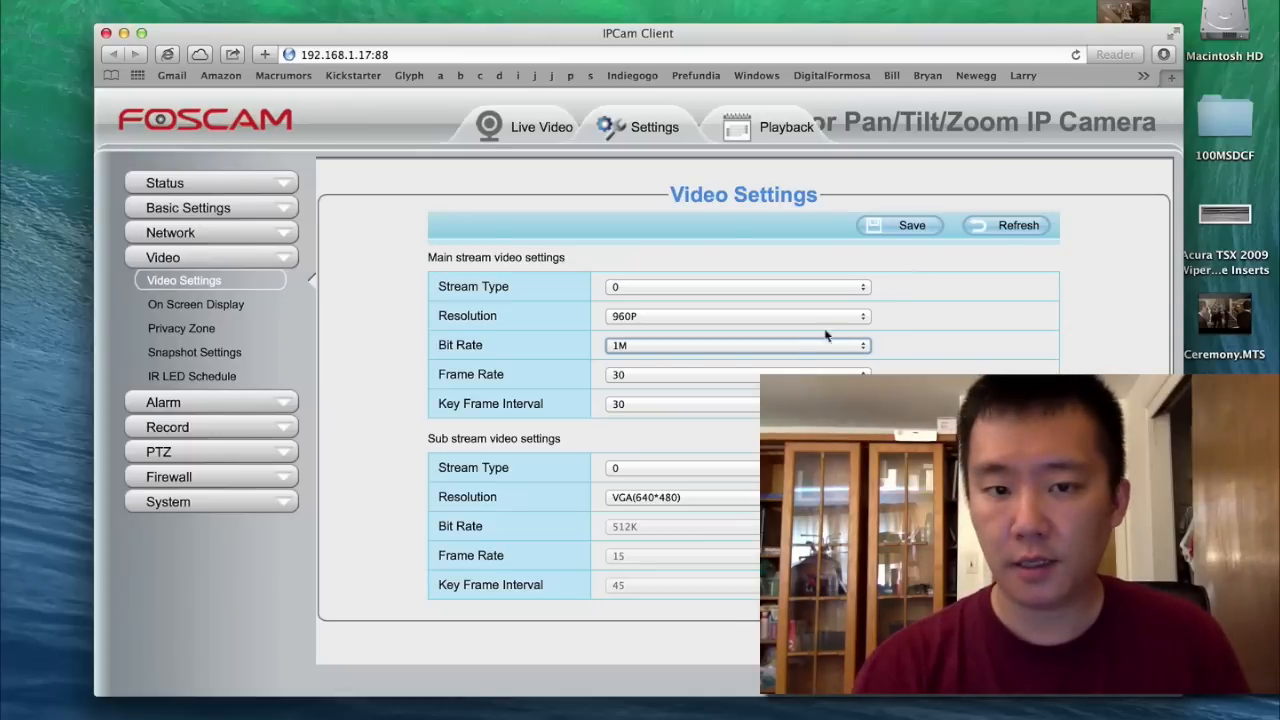
click(735, 345)
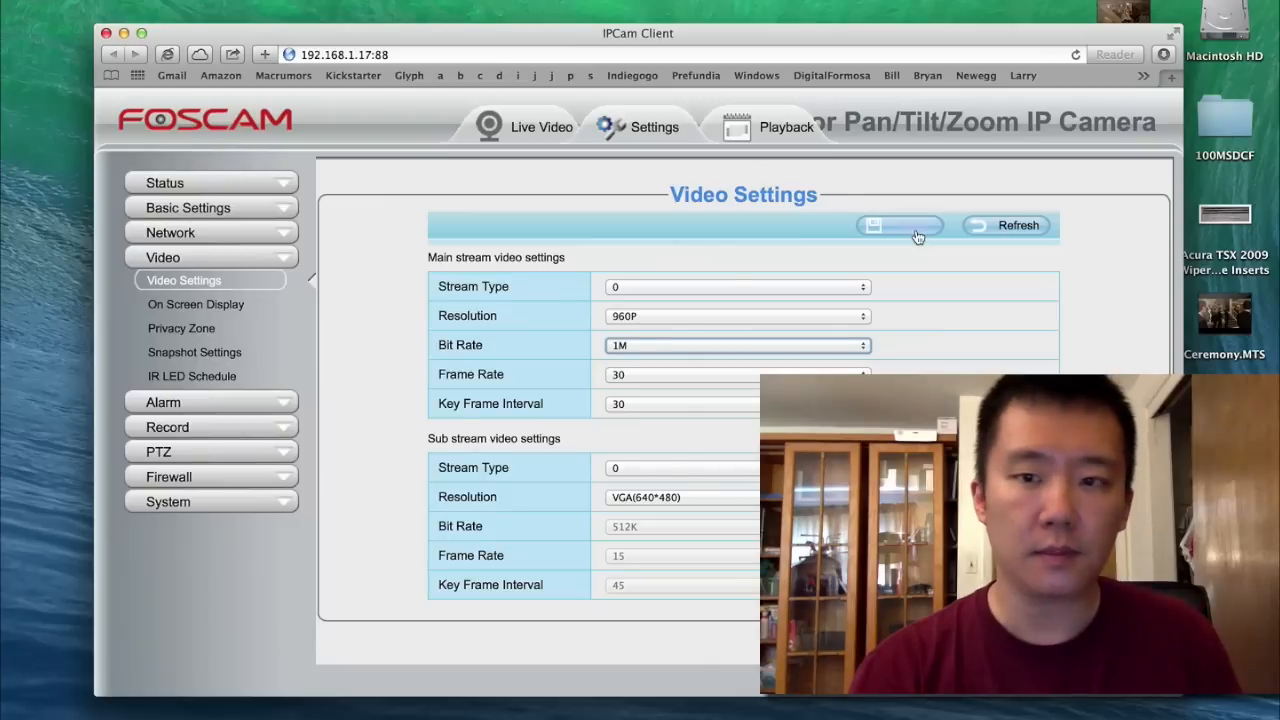
click(195, 304)
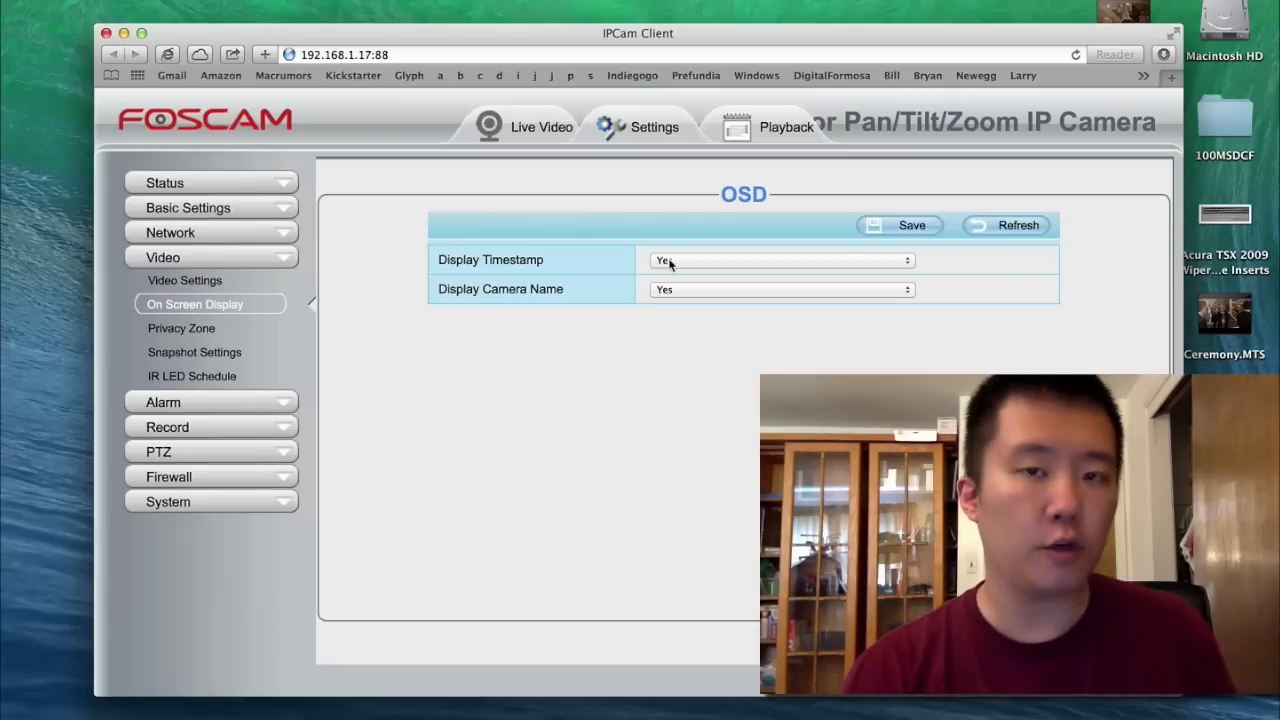
Leave Display Timestamp at Yes in On Screen Display and return to Live Video
click(780, 260)
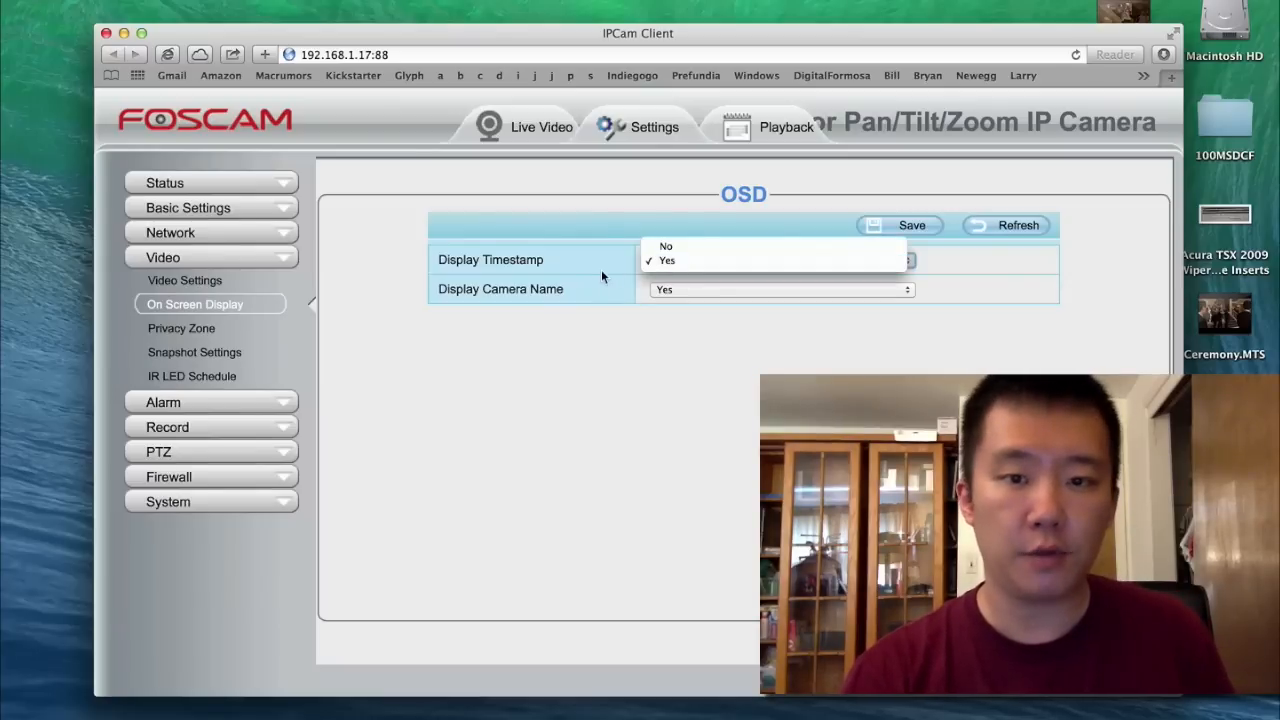
click(667, 260)
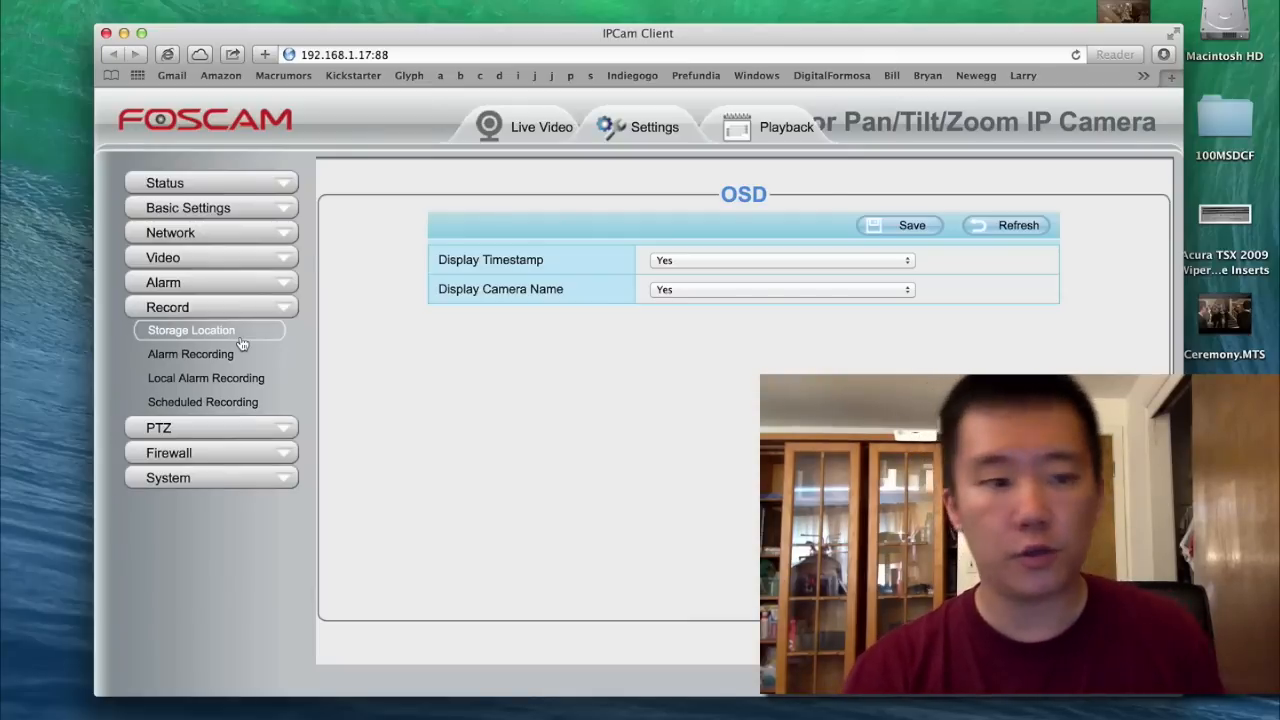
mouse_move(312, 257)
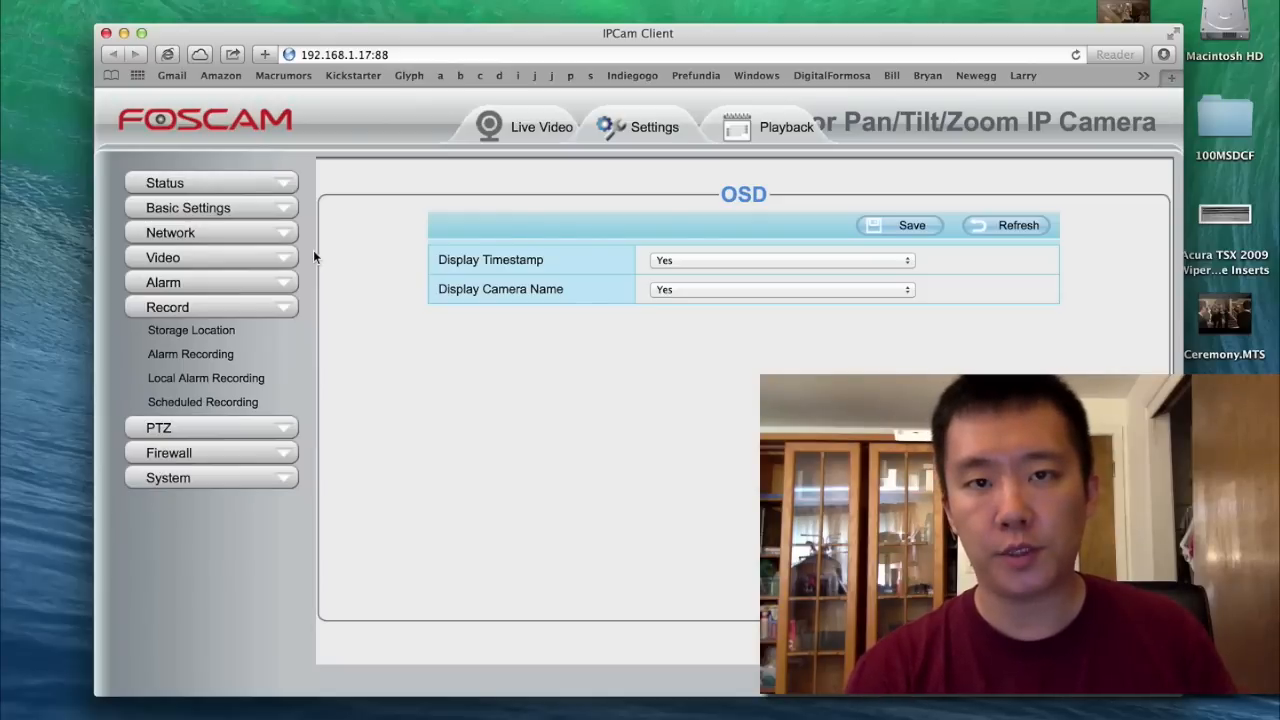
mouse_move(265, 195)
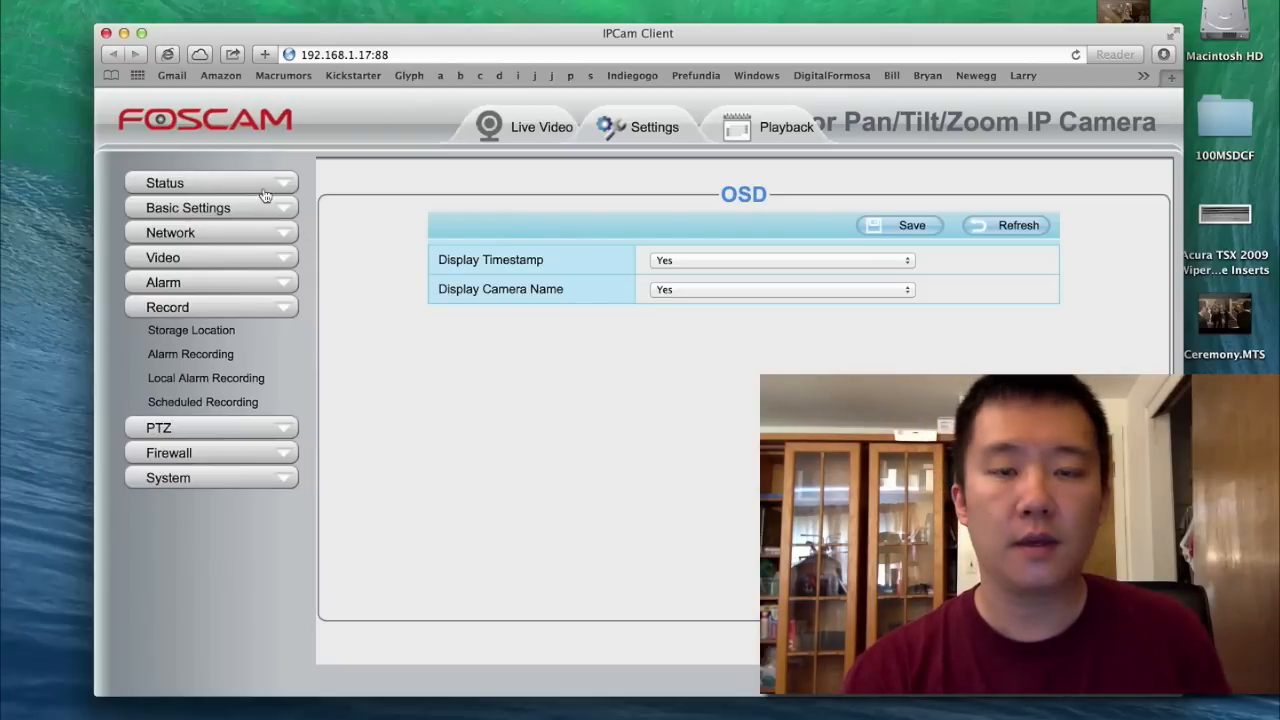
click(491, 127)
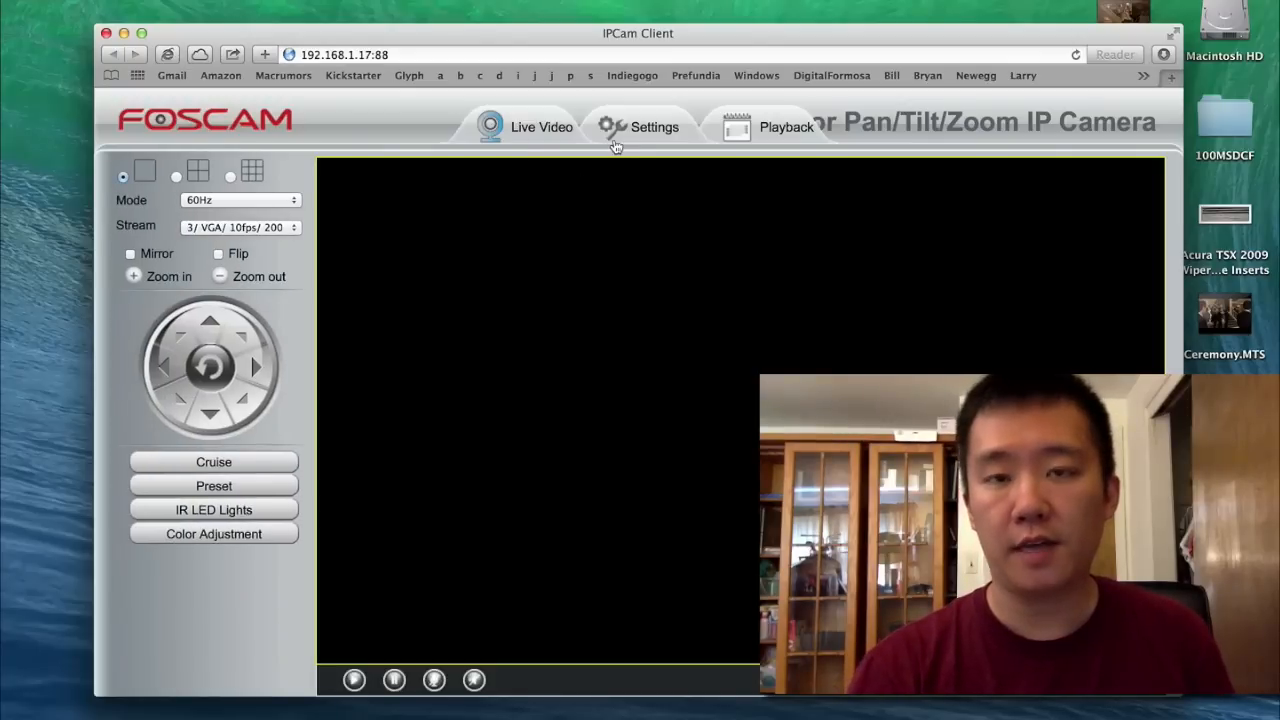
mouse_move(636, 146)
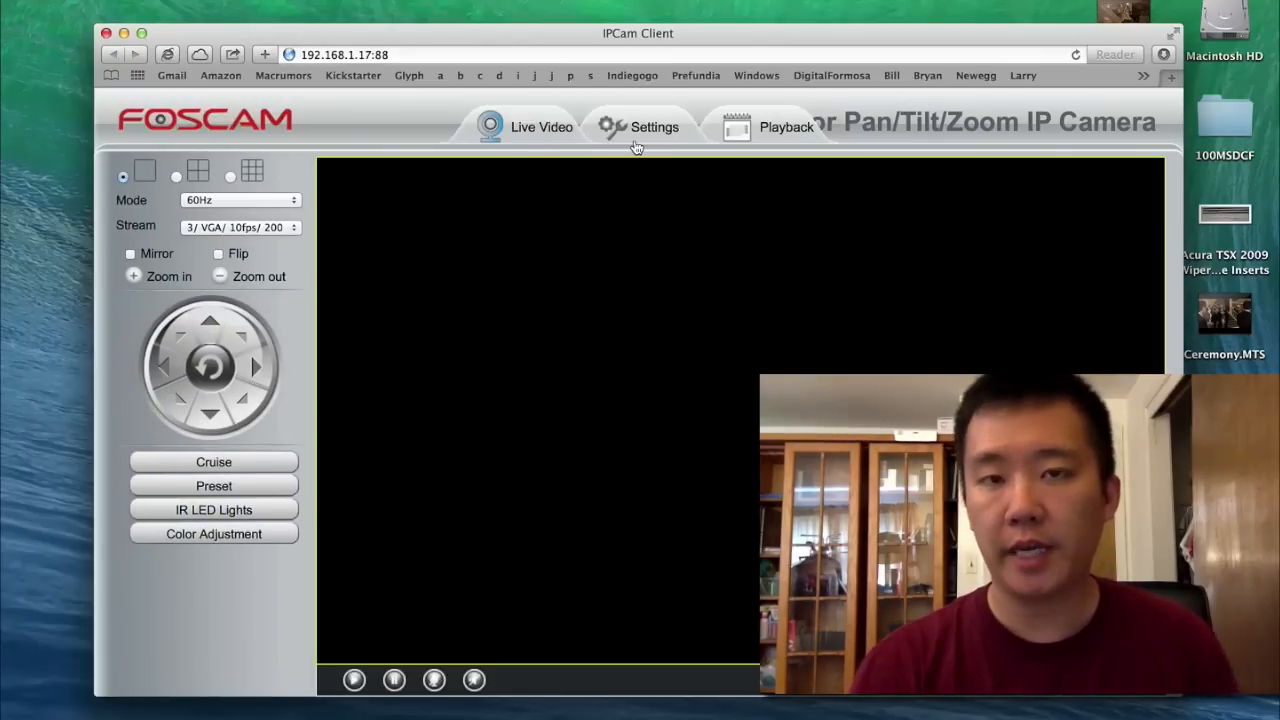